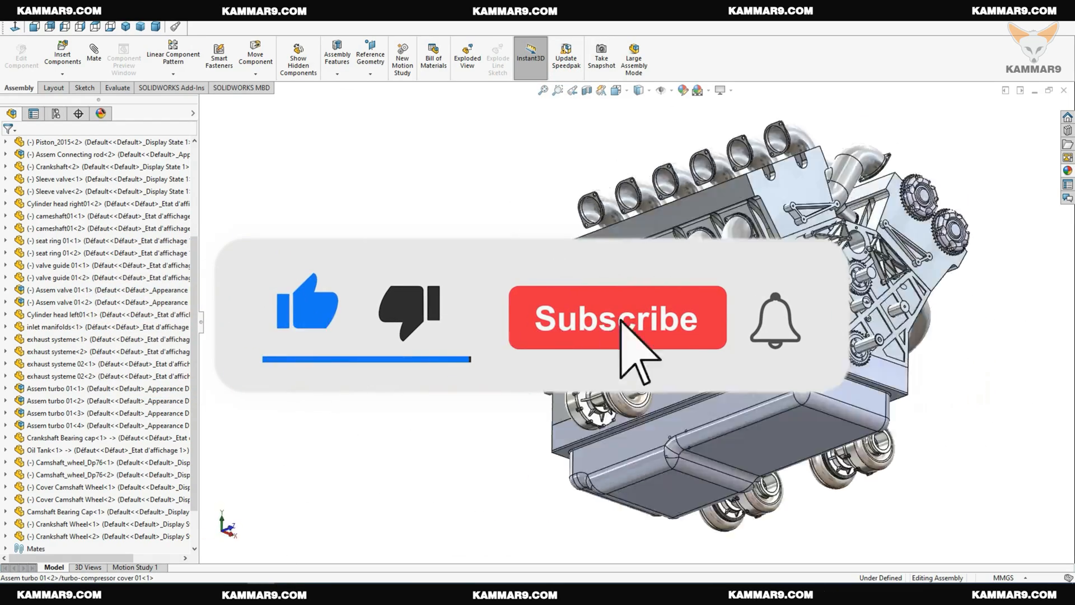
Step: Start a new SOLIDWORKS document while the V12 engine assembly is open
click(616, 316)
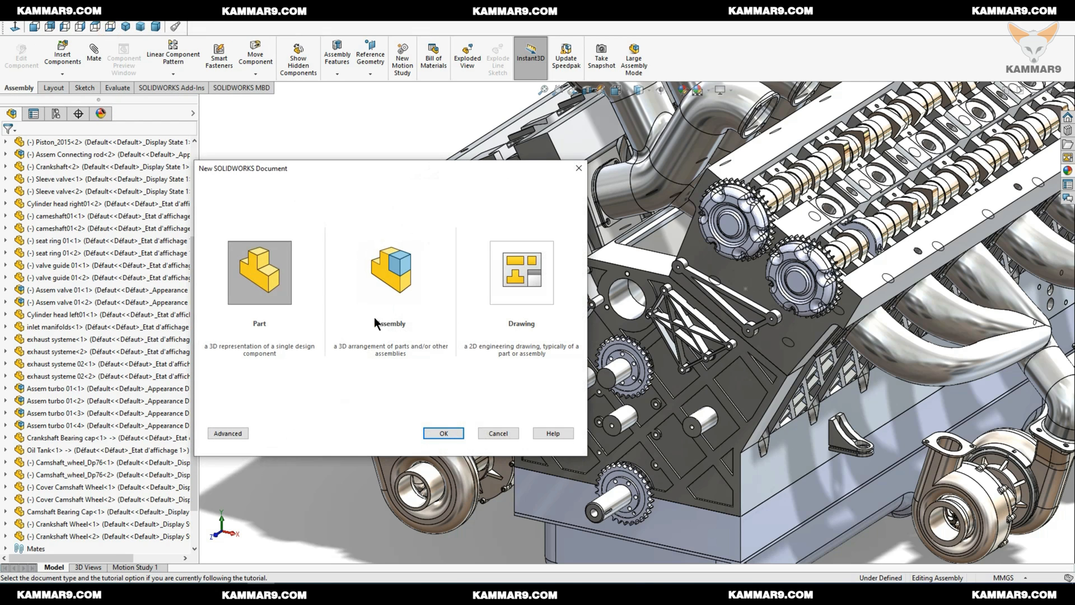
Step: Create a blank part and save it as 'Pinion DP_38' in the V12 engine folder
click(443, 433)
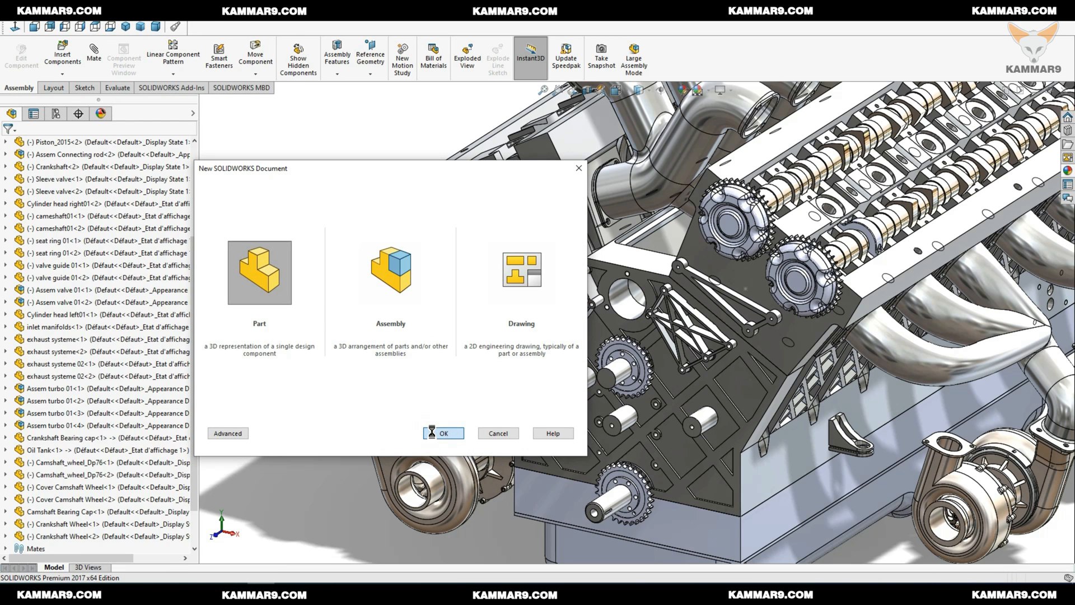
click(443, 433)
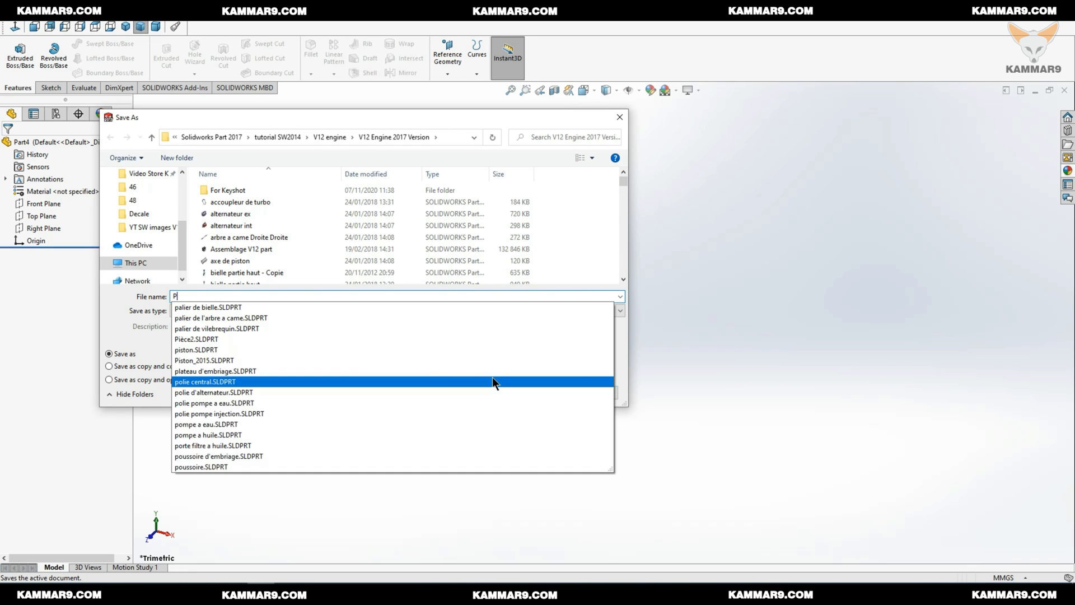
text(inion)
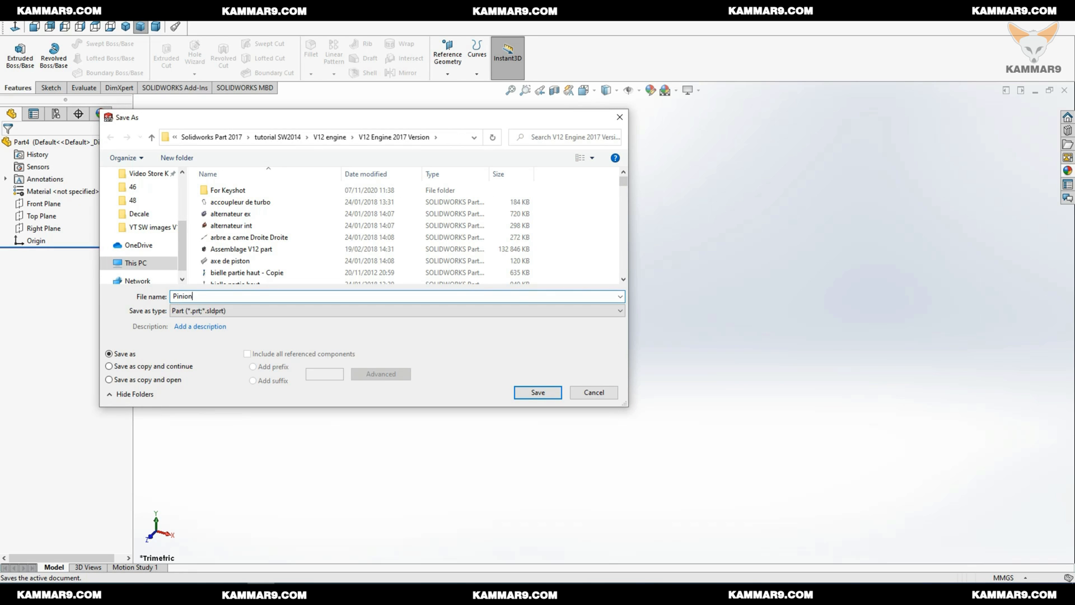
text(DP)
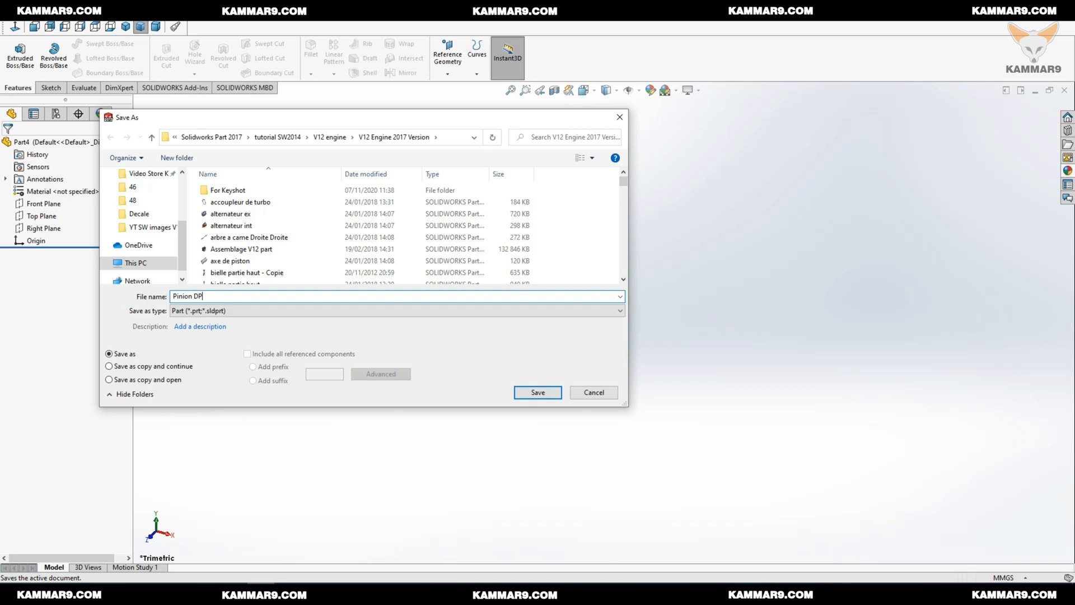
text(_38)
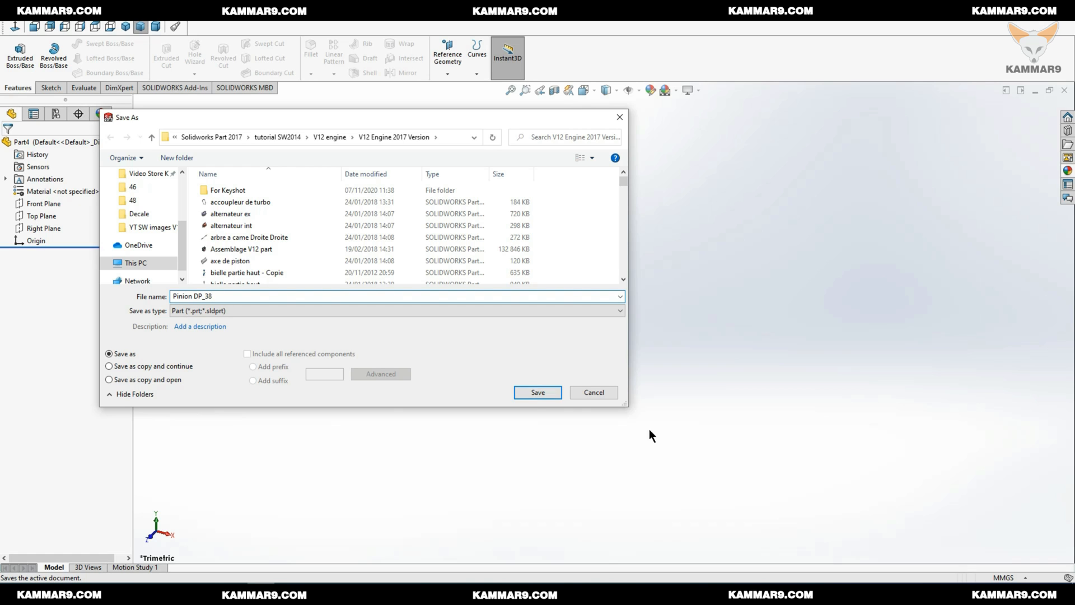
click(538, 392)
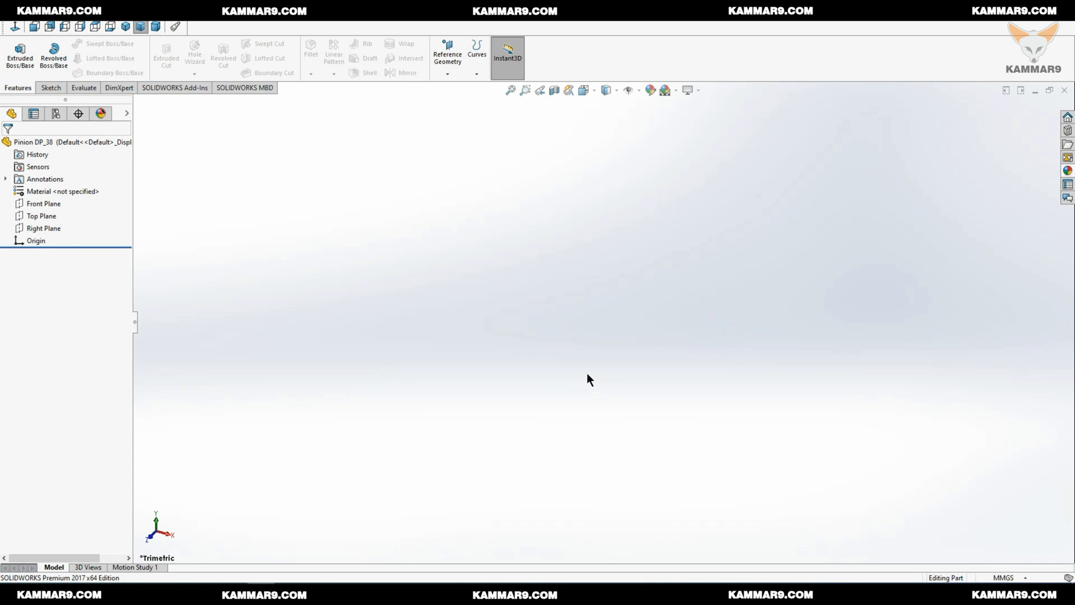
Step: On a Front Plane sketch, draw concentric origin circles dimensioned Ø41 mm and Ø20 mm
click(43, 203)
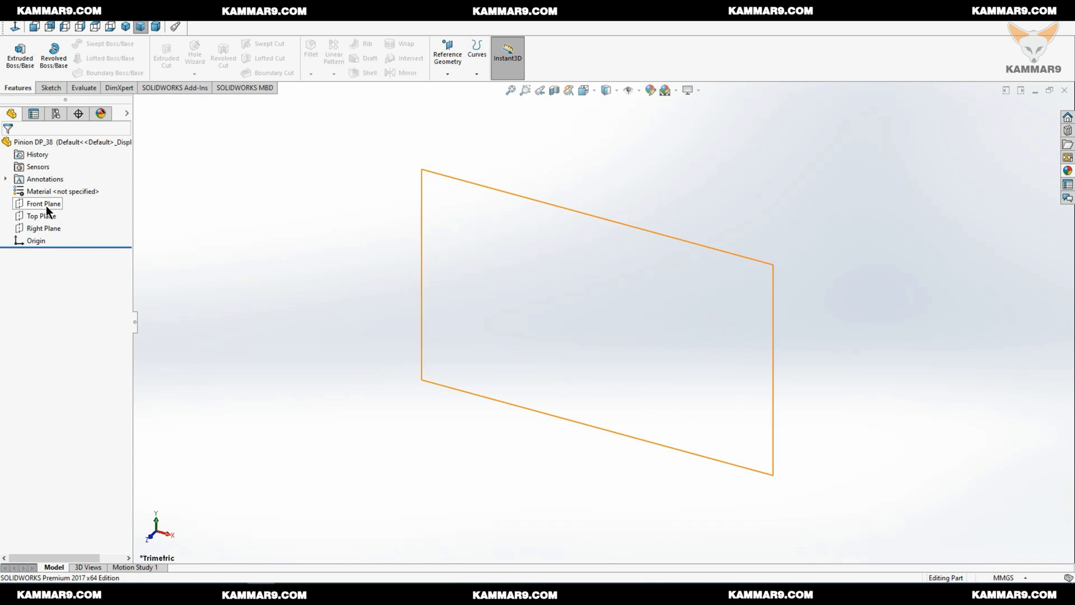
click(45, 202)
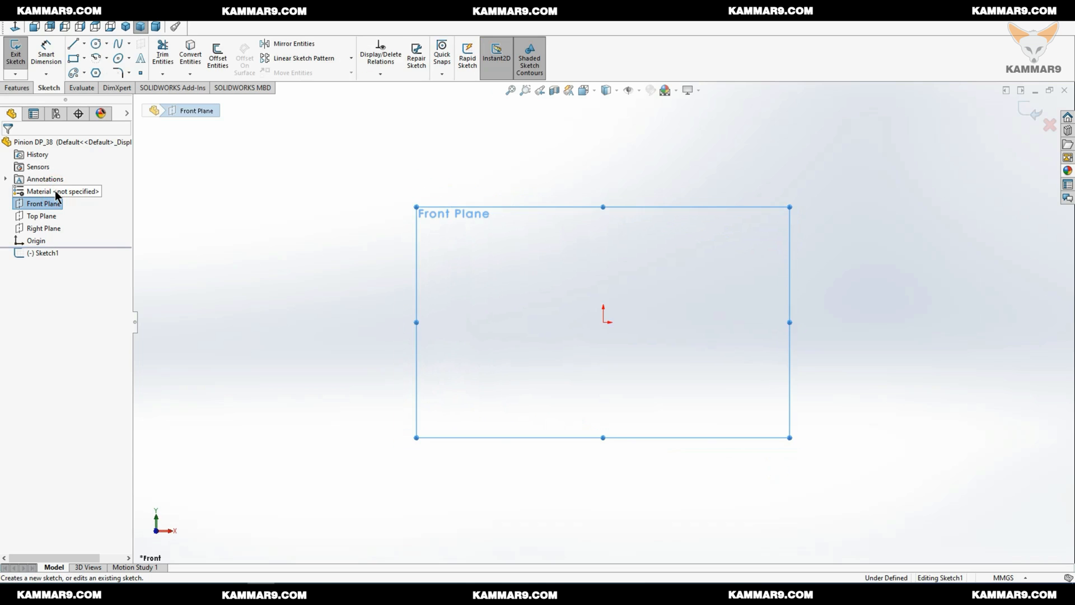
mouse_move(194, 192)
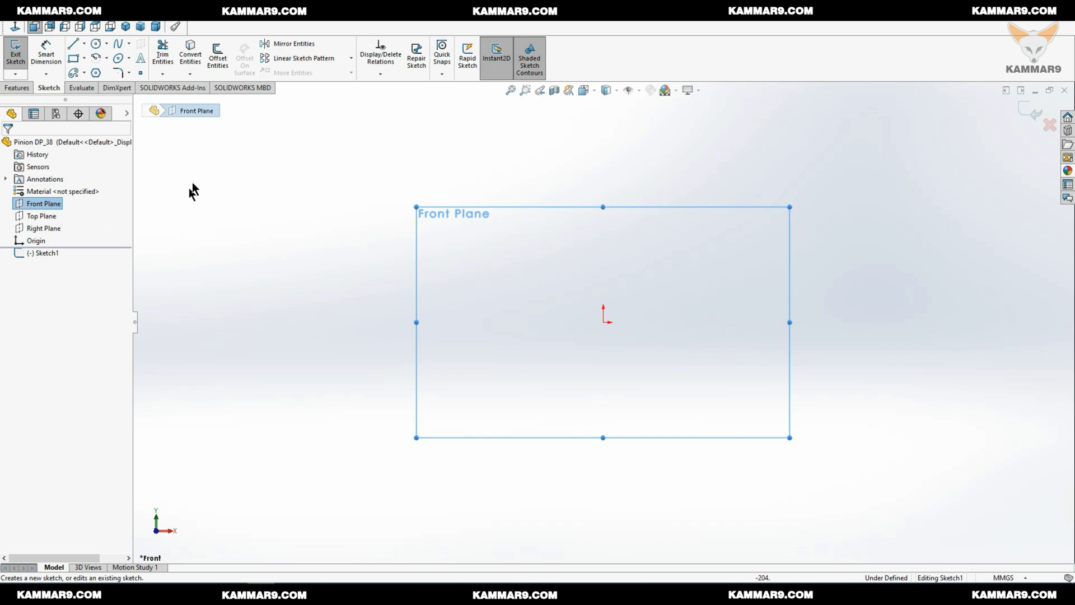
click(94, 43)
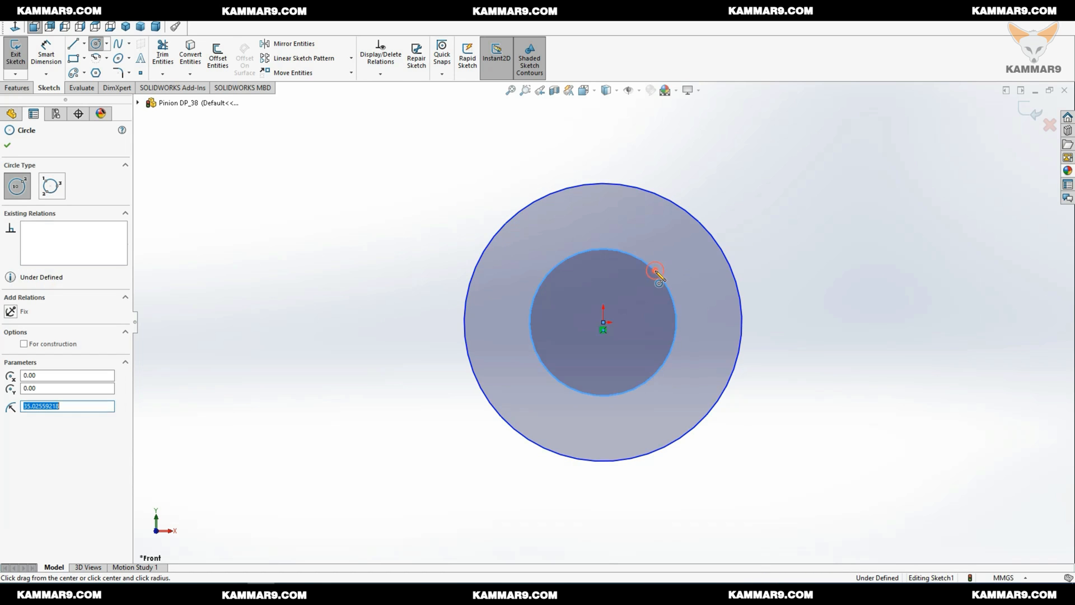
click(7, 145)
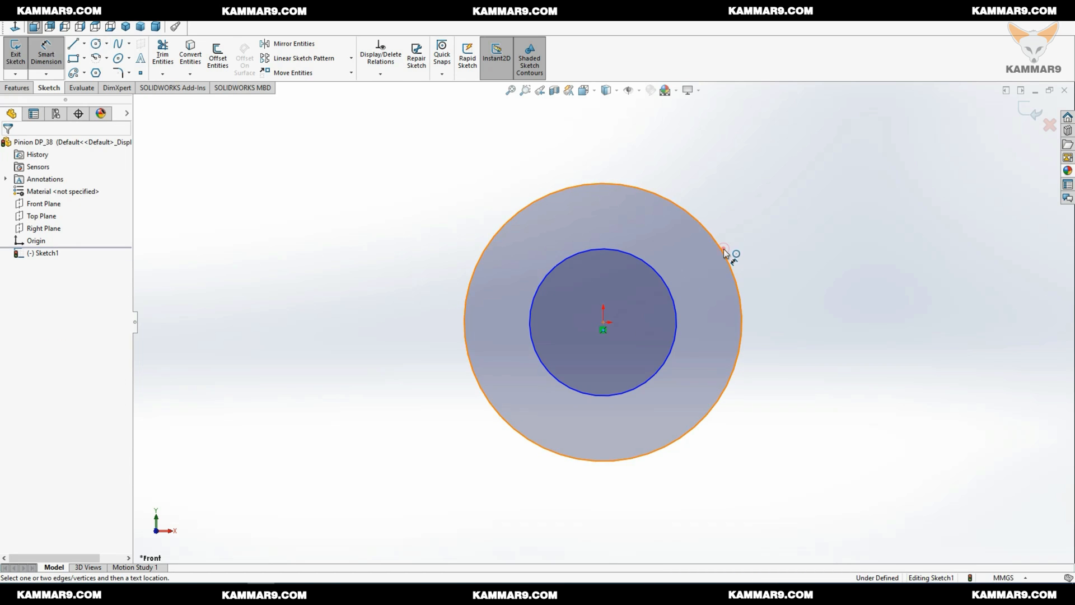
click(725, 248)
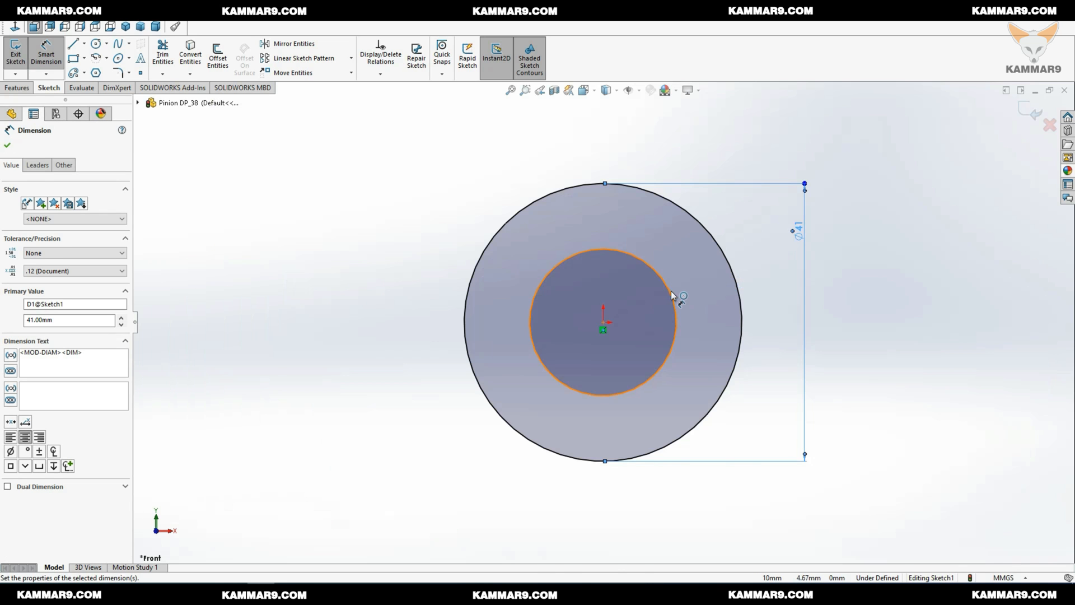
click(7, 145)
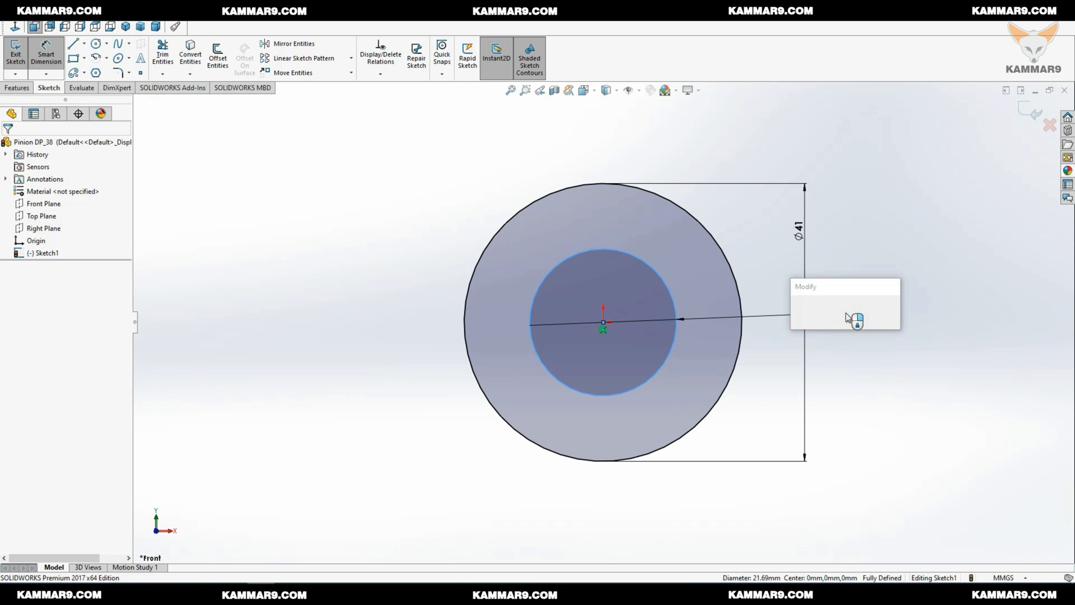
click(855, 318)
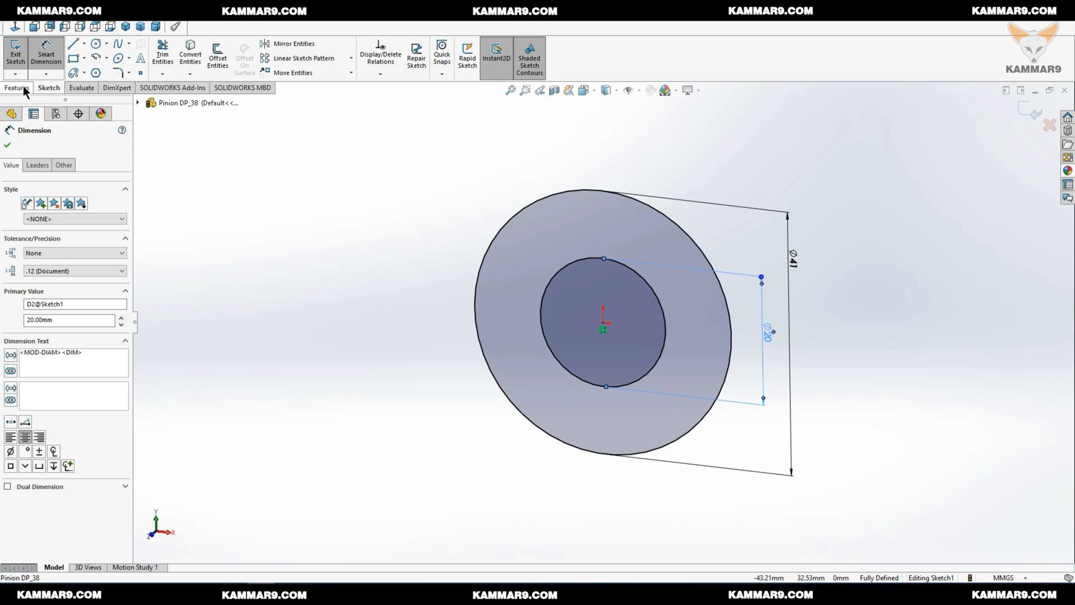
Step: Extrude the circles 5 mm mid-plane into Boss-Extrude1, a ring with a 20 mm bore
click(18, 87)
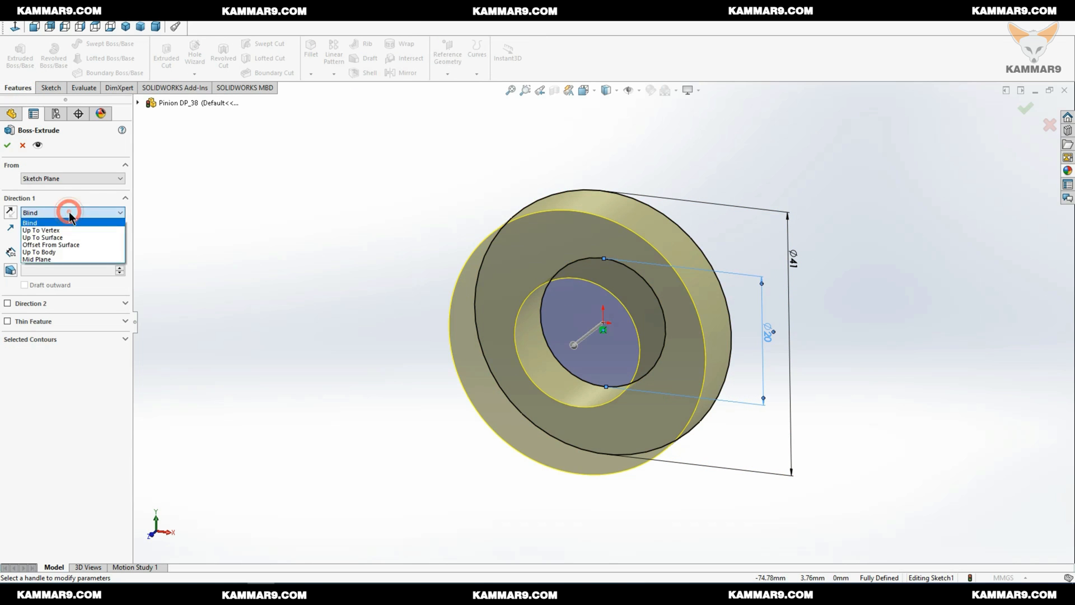
click(36, 259)
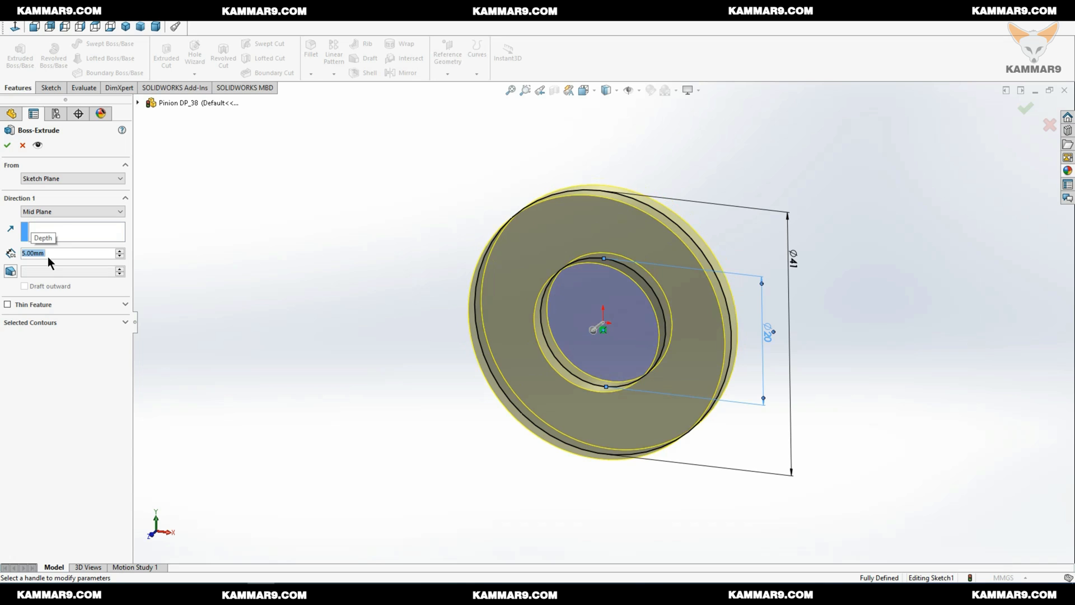
click(7, 145)
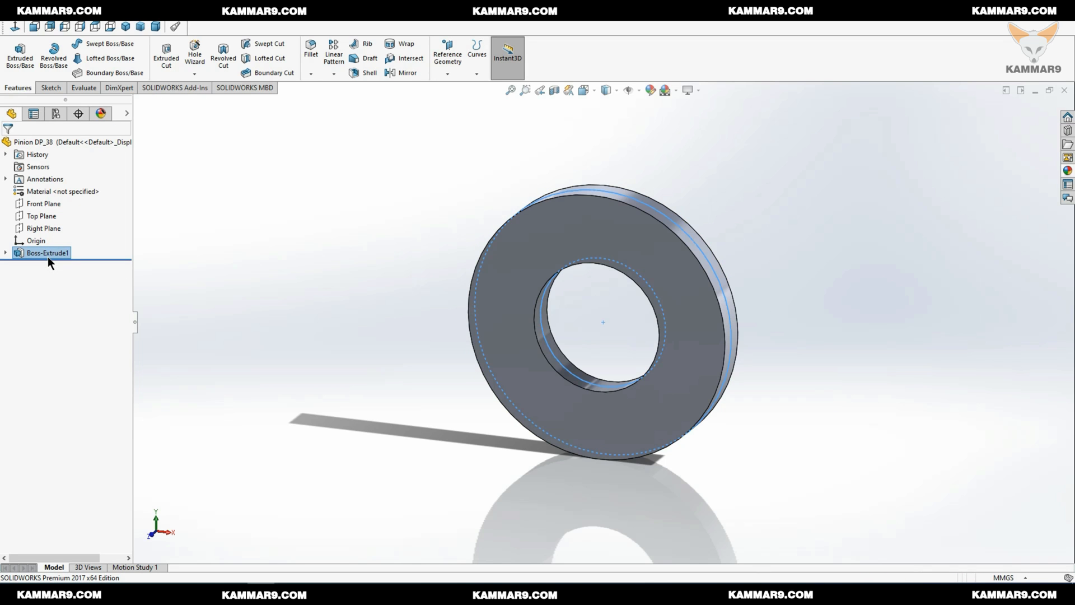
click(324, 237)
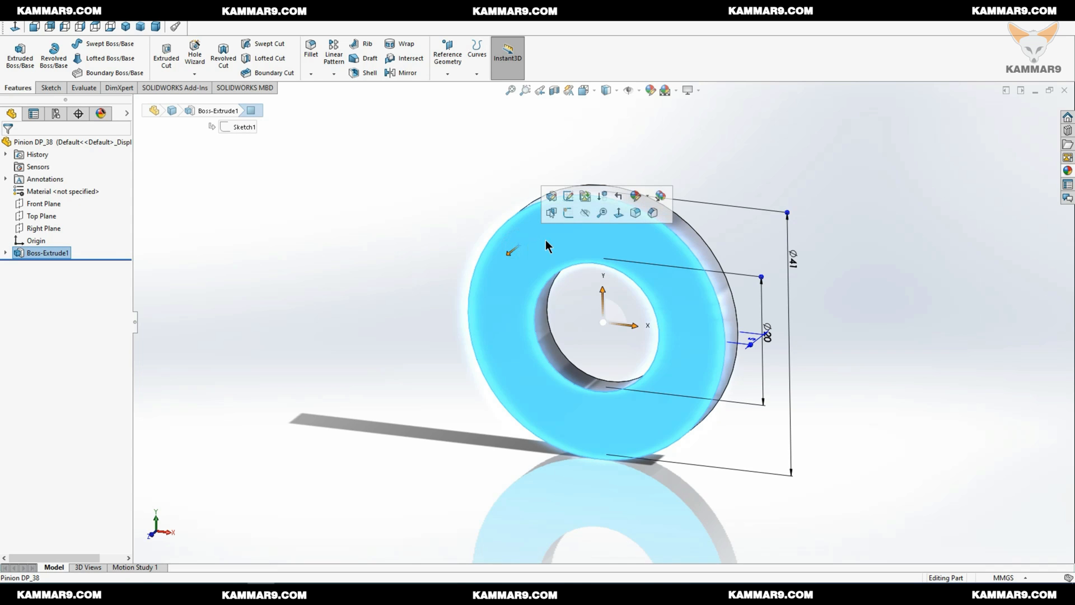
click(406, 214)
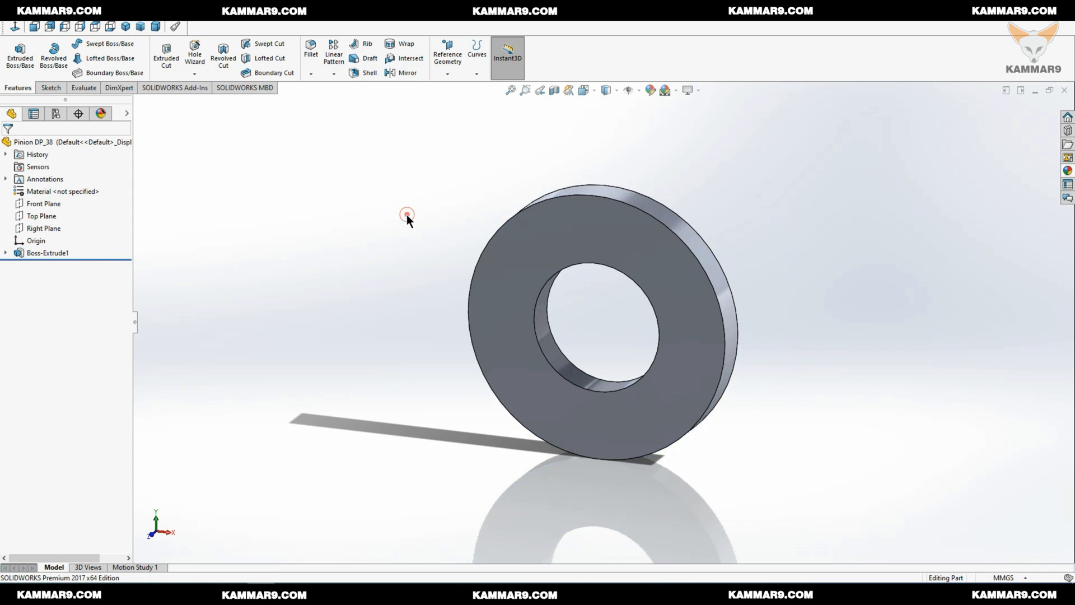
Step: In a new Front Plane sketch, draw a Ø5 mm circle and a Ø23 mm circle around the bore
click(44, 228)
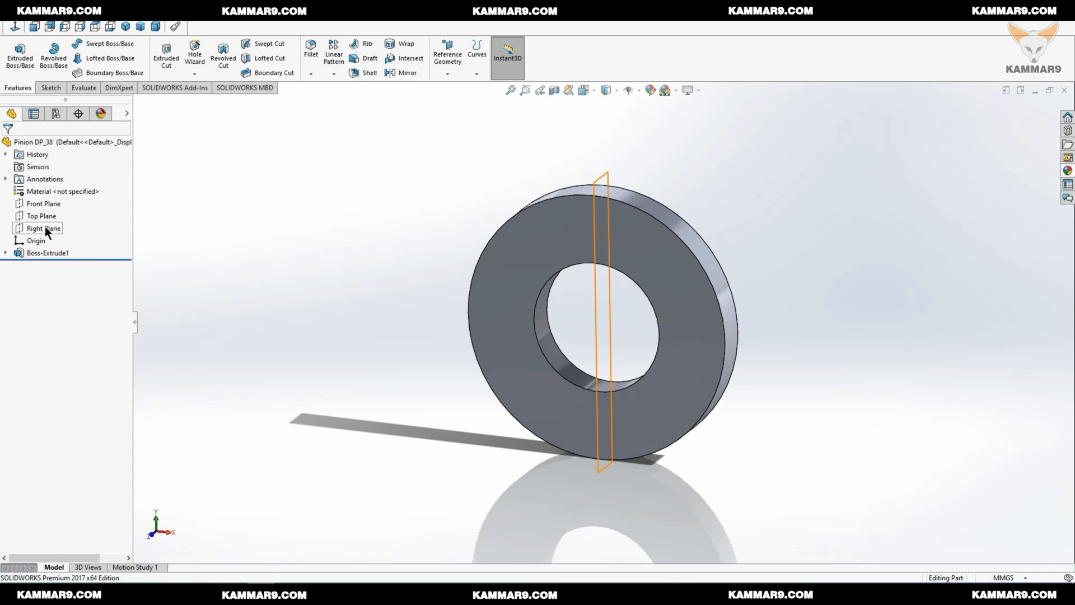
click(43, 204)
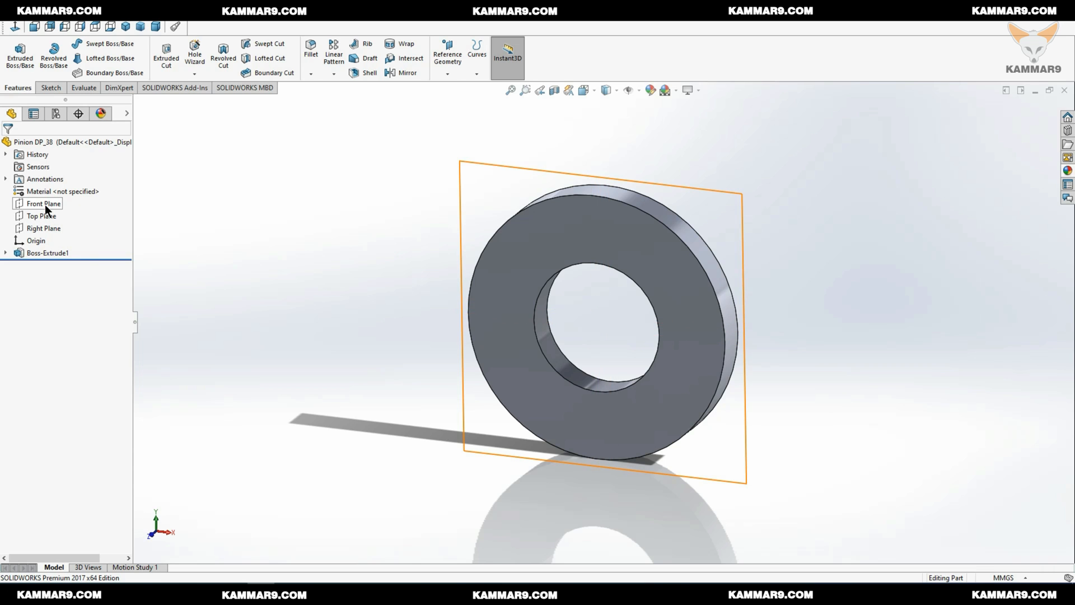
click(45, 204)
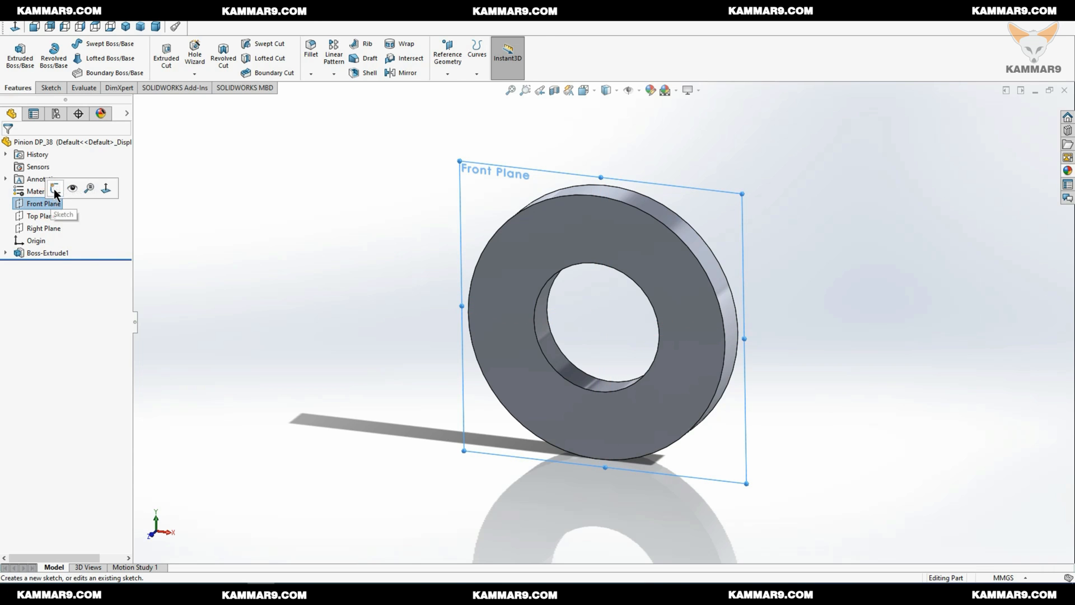
click(55, 189)
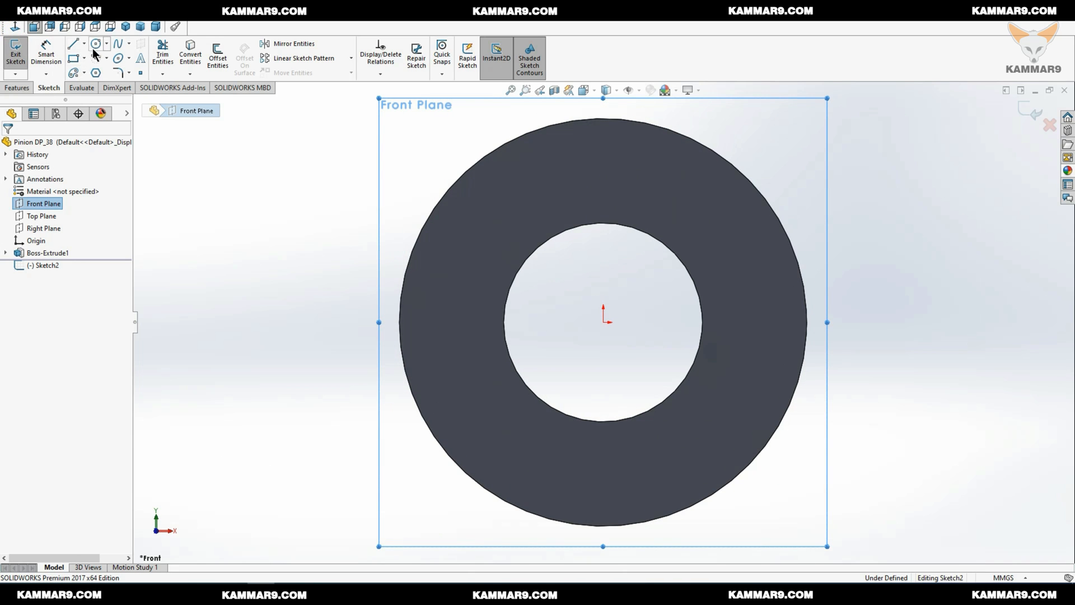
click(95, 43)
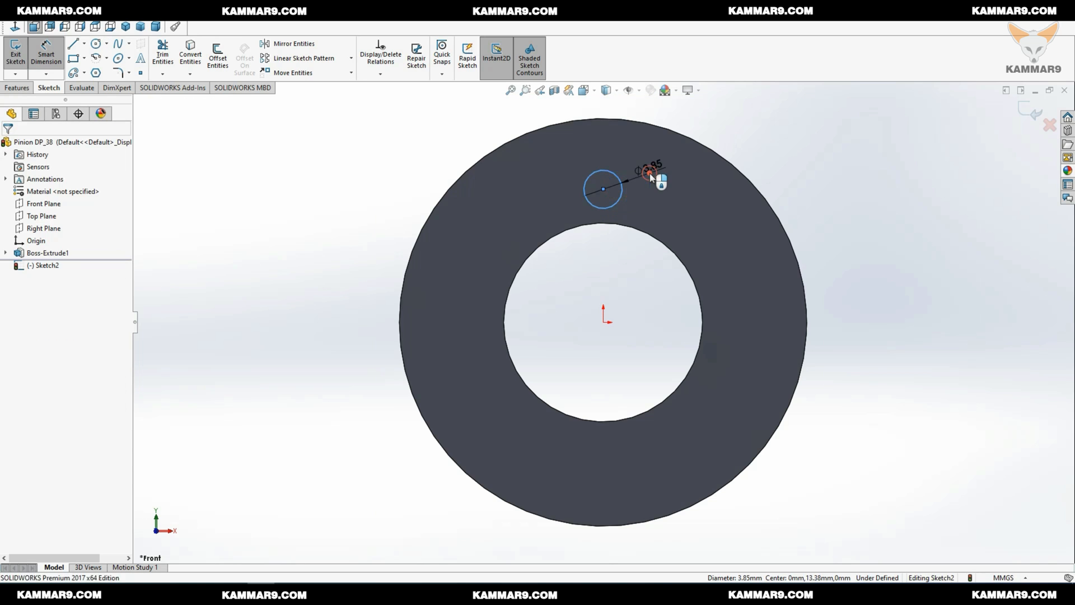
click(649, 175)
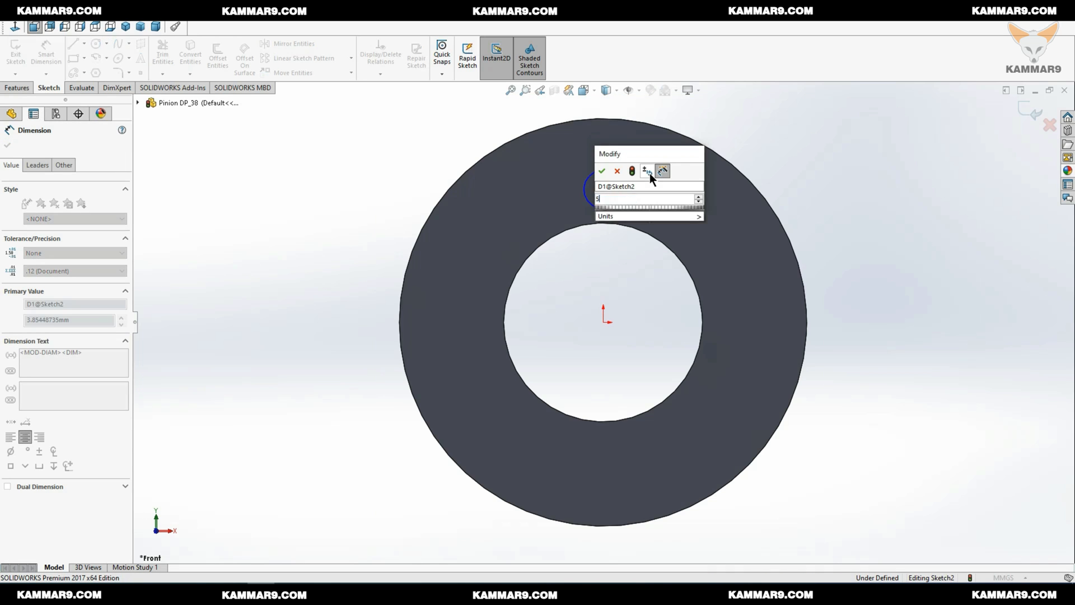
click(602, 171)
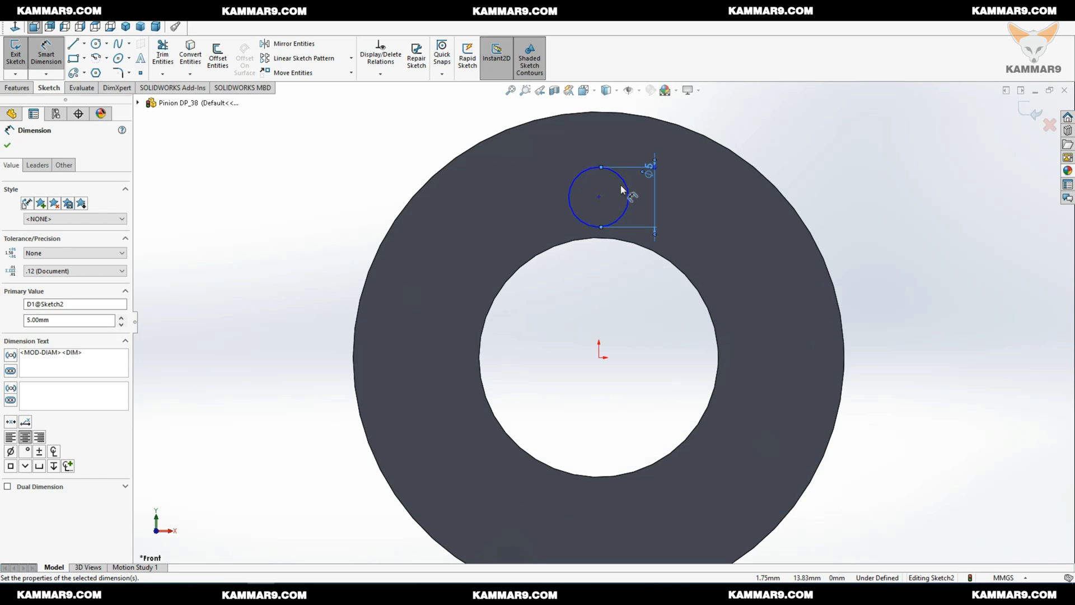
click(94, 44)
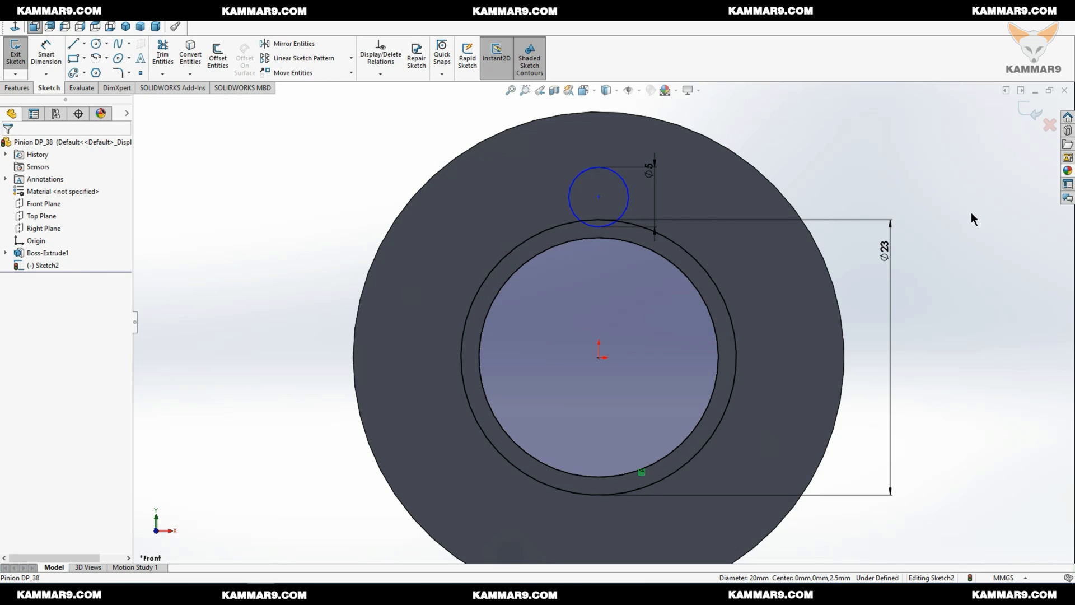
Step: Place the 5 mm circle 14 mm from the origin and trim it into an arc-and-two-lines tooth
click(598, 197)
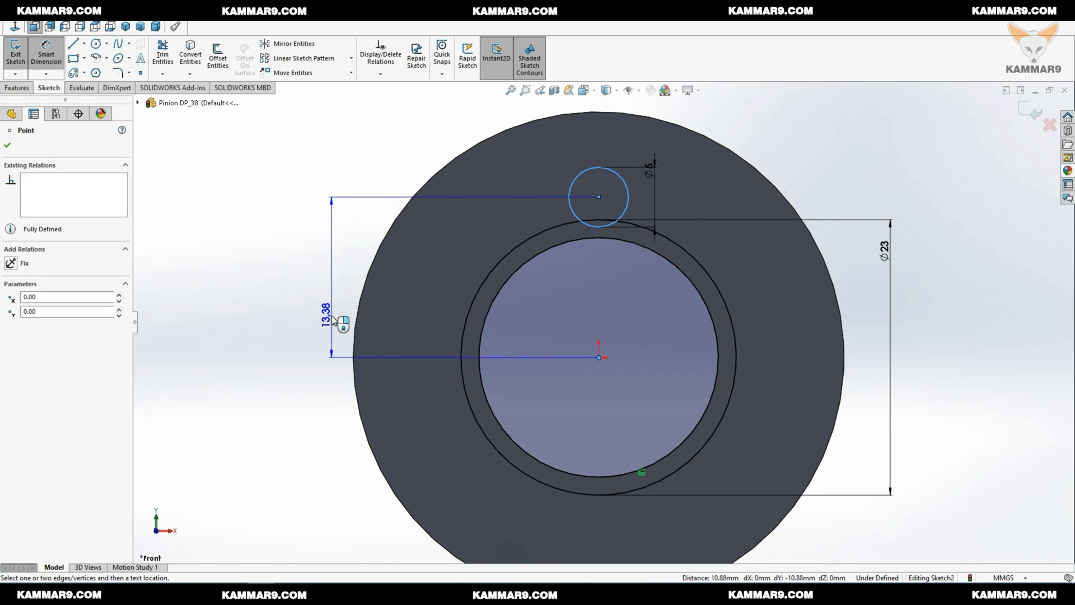
click(343, 322)
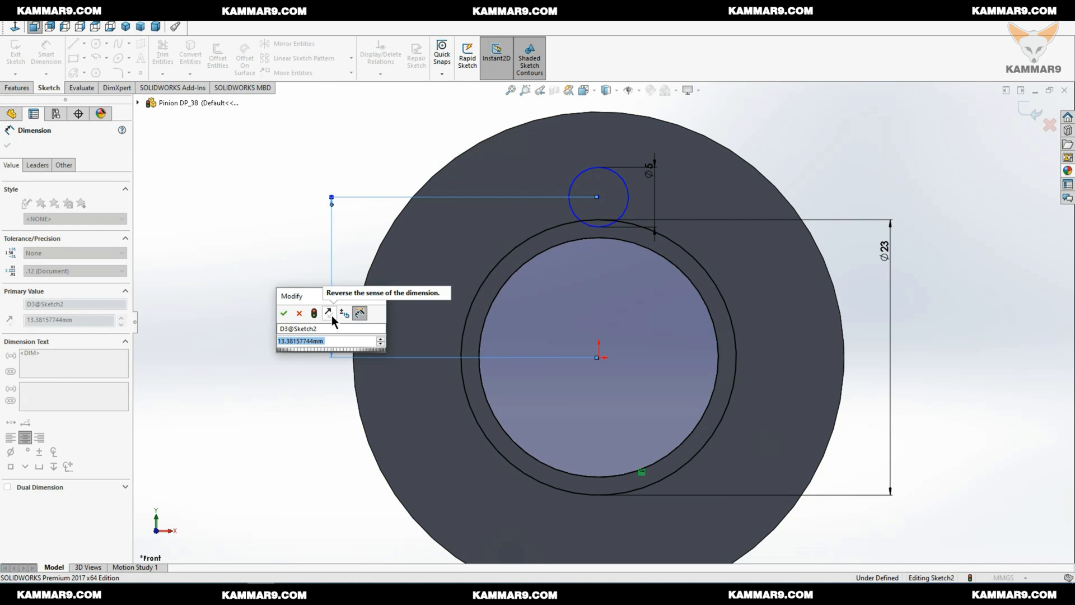
click(283, 312)
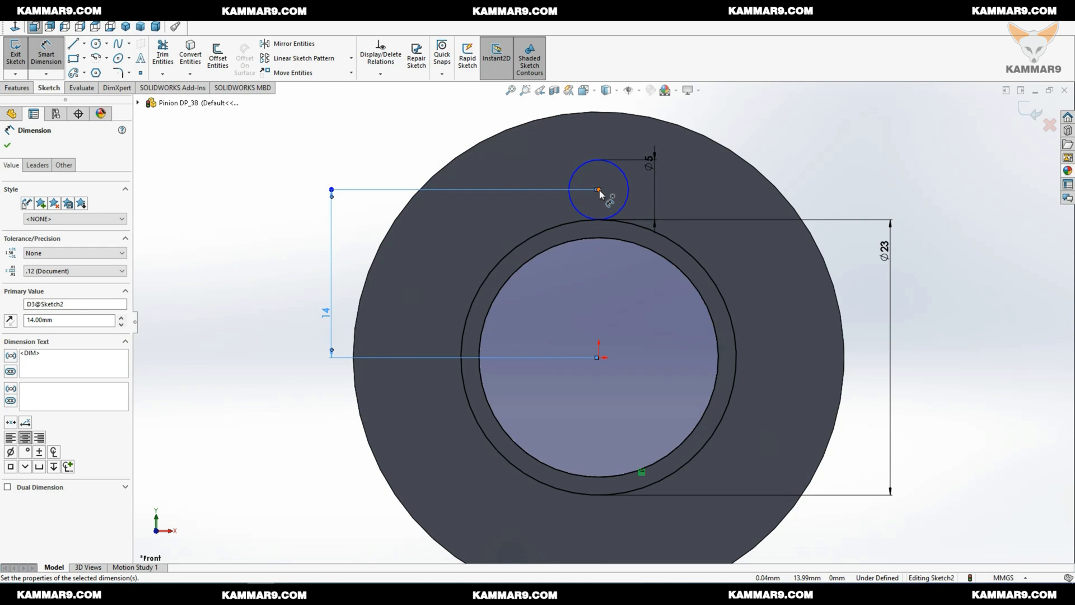
click(602, 189)
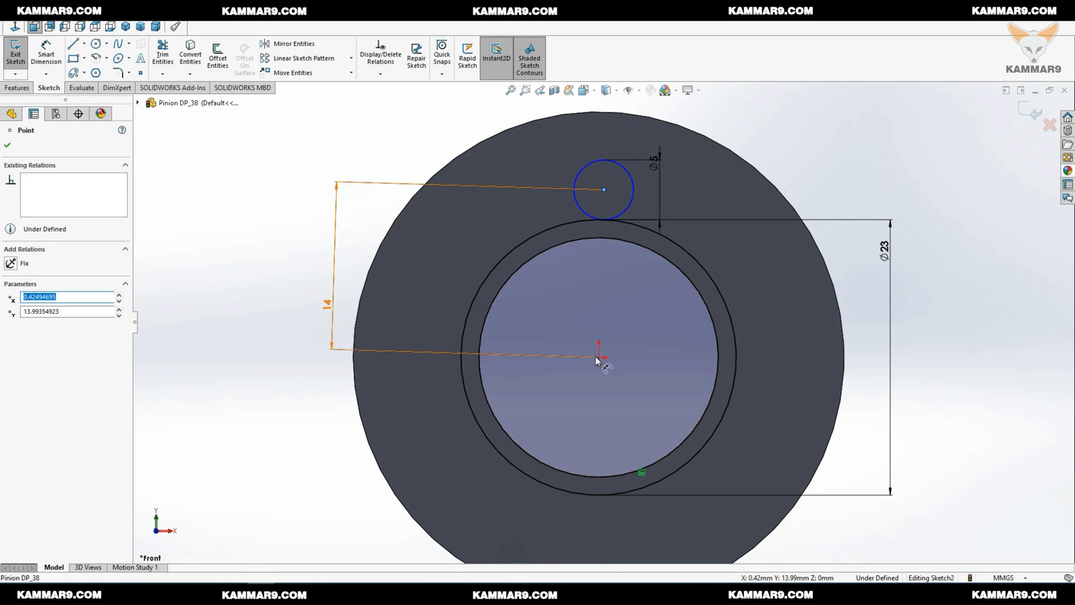
click(7, 144)
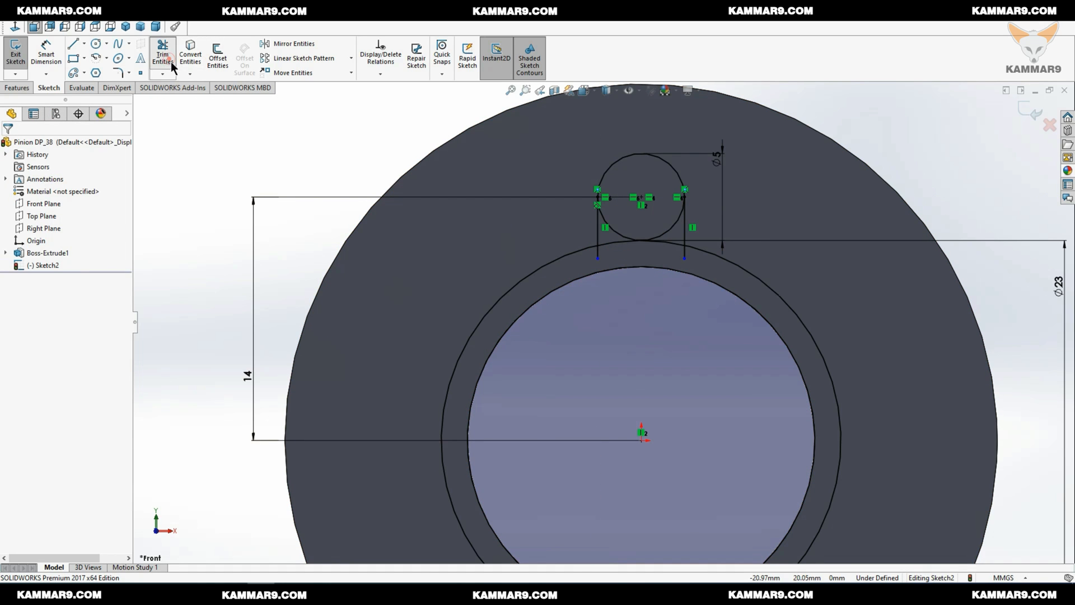
click(162, 55)
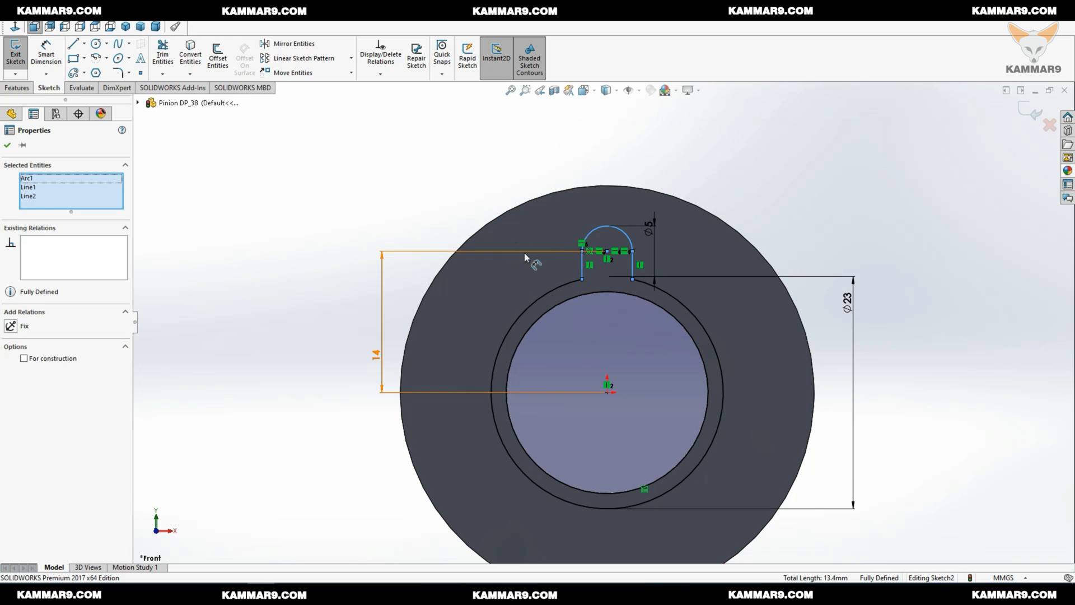
Step: Circular-pattern the tooth outline into 6 instances over 360°
click(351, 57)
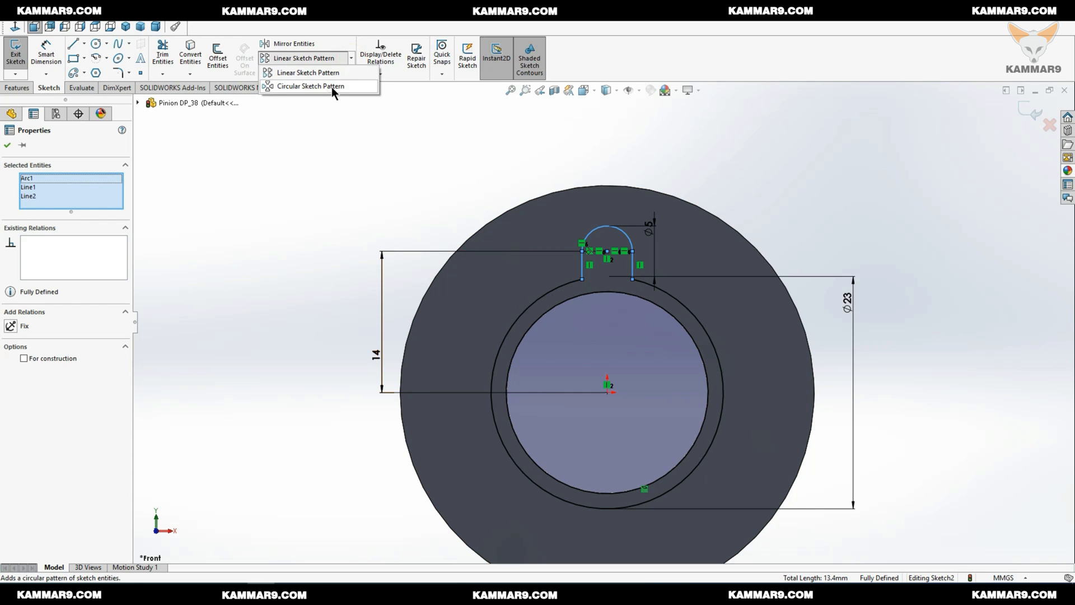
click(311, 85)
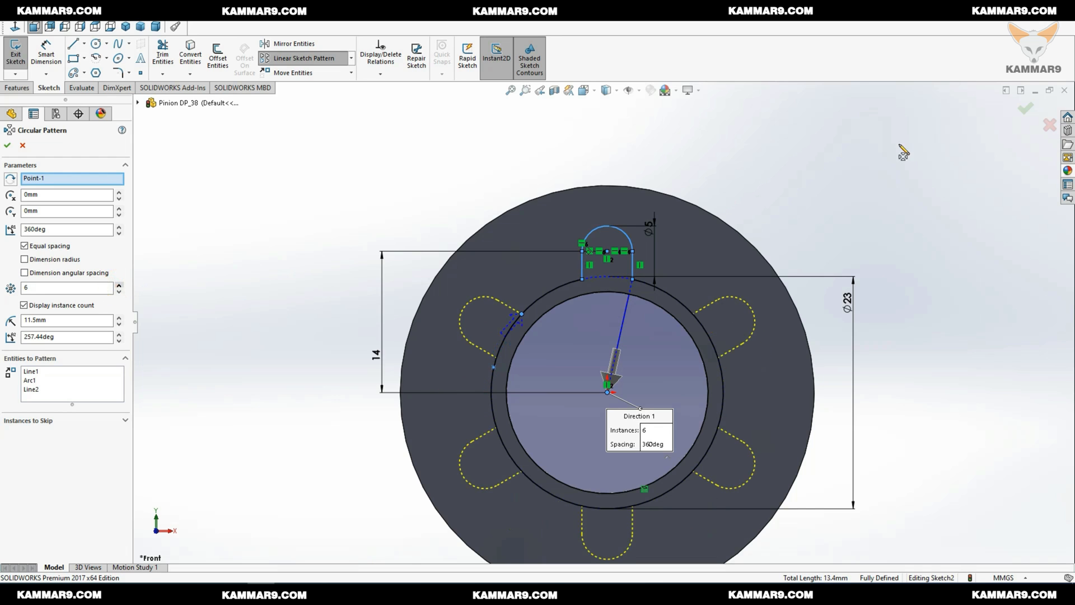
click(7, 145)
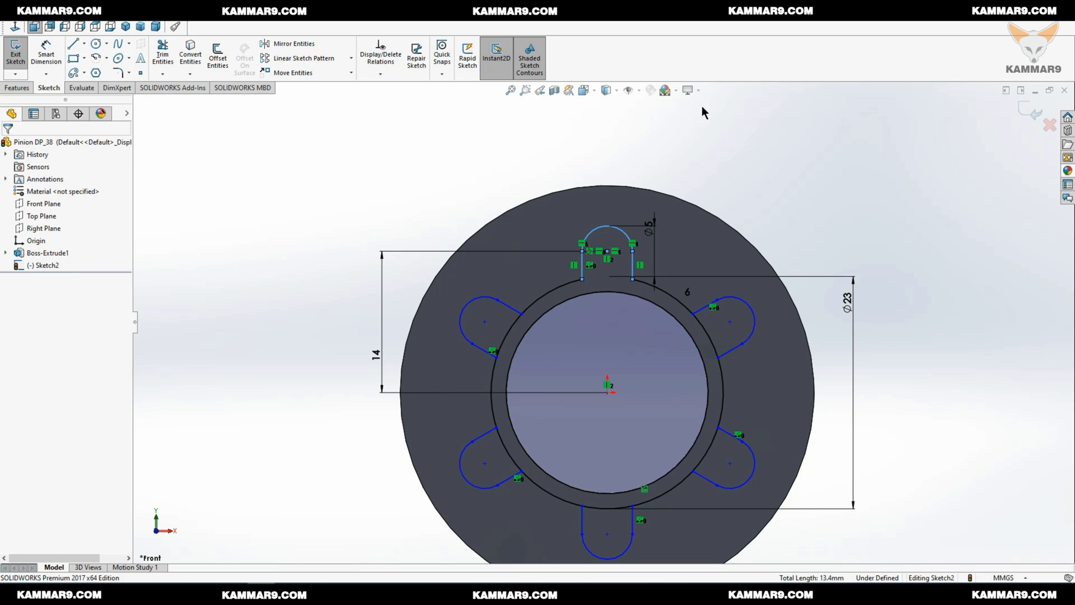
mouse_move(163, 53)
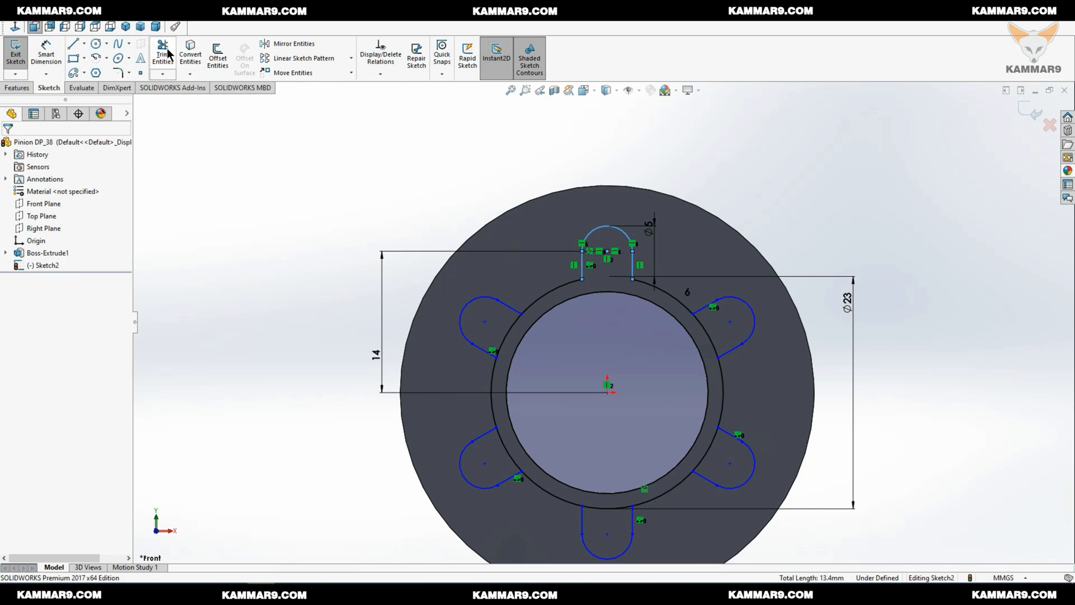
Step: Power-trim the Ø23 circle segments inside each tooth, leaving one continuous six-tooth profile
click(162, 55)
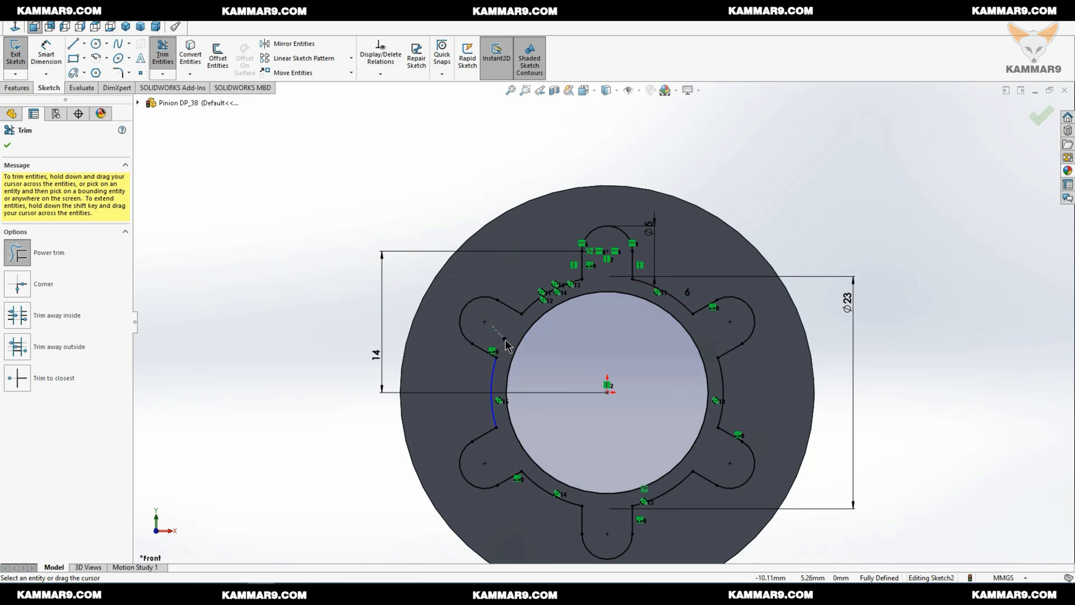
click(6, 144)
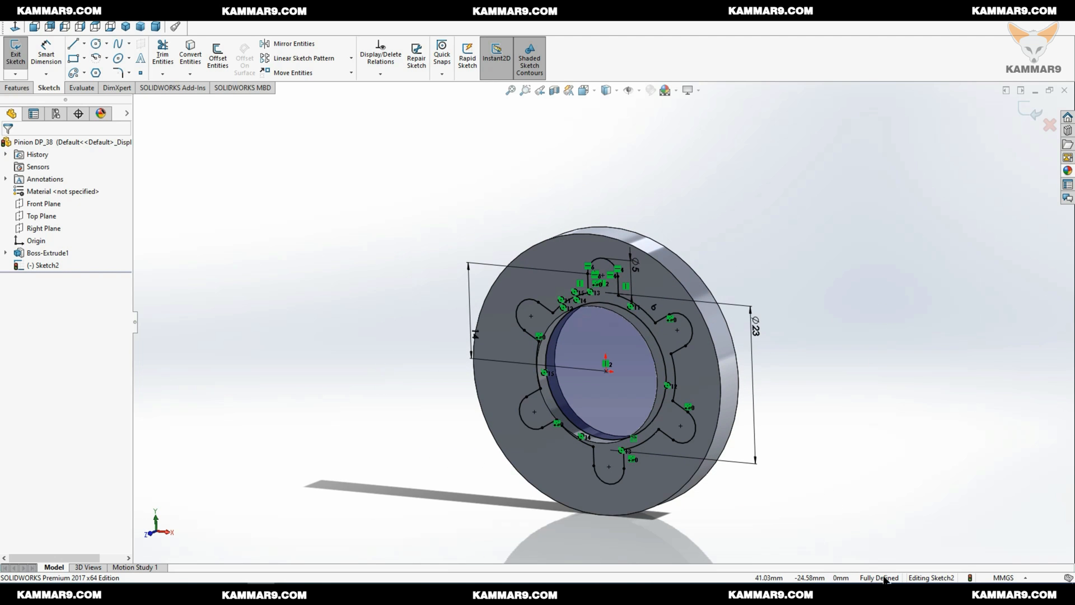
click(17, 88)
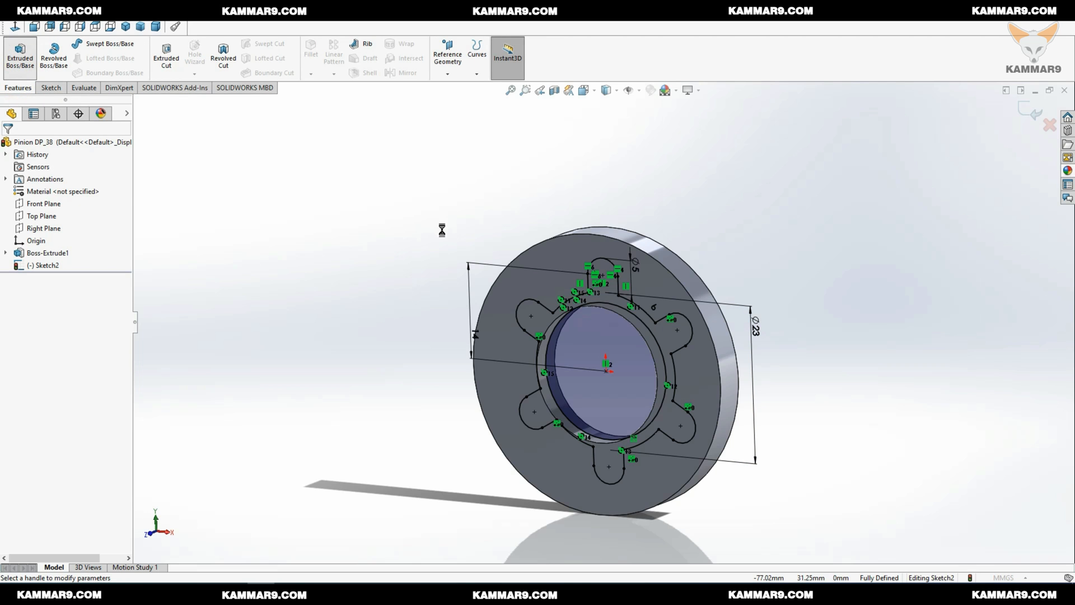
Step: Extrude the six-tooth sketch as Boss-Extrude2 with a blind depth of 1.5+2.5 mm
click(19, 56)
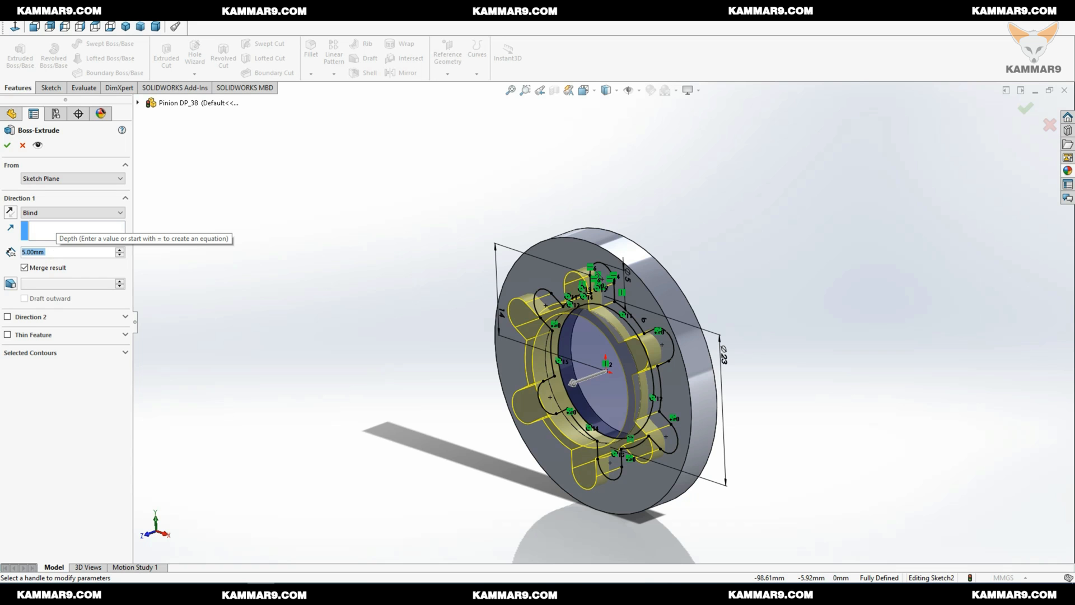
text(1.5+2.5)
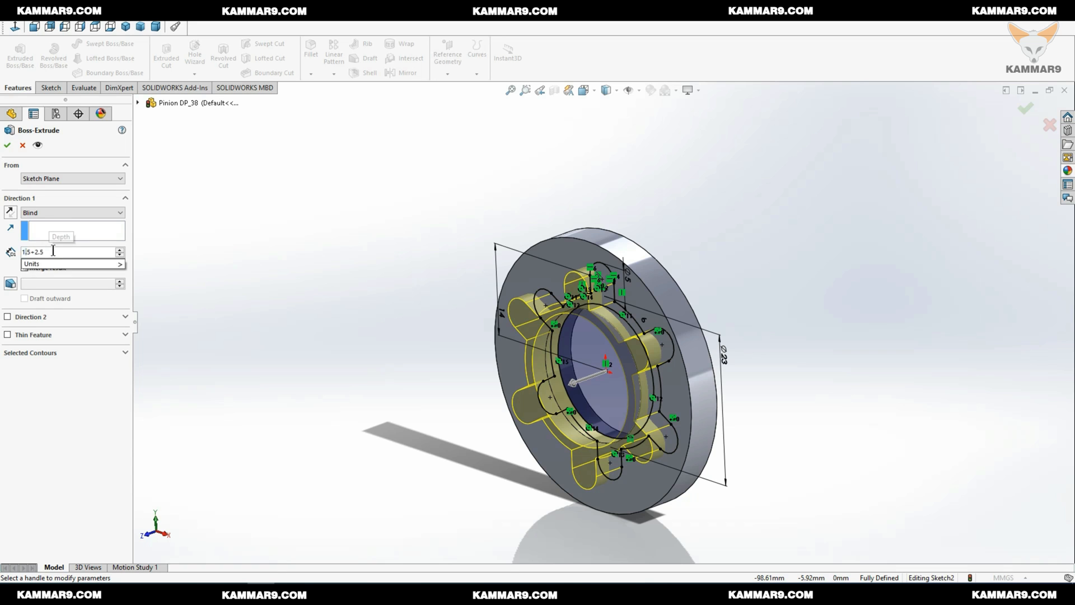
click(119, 213)
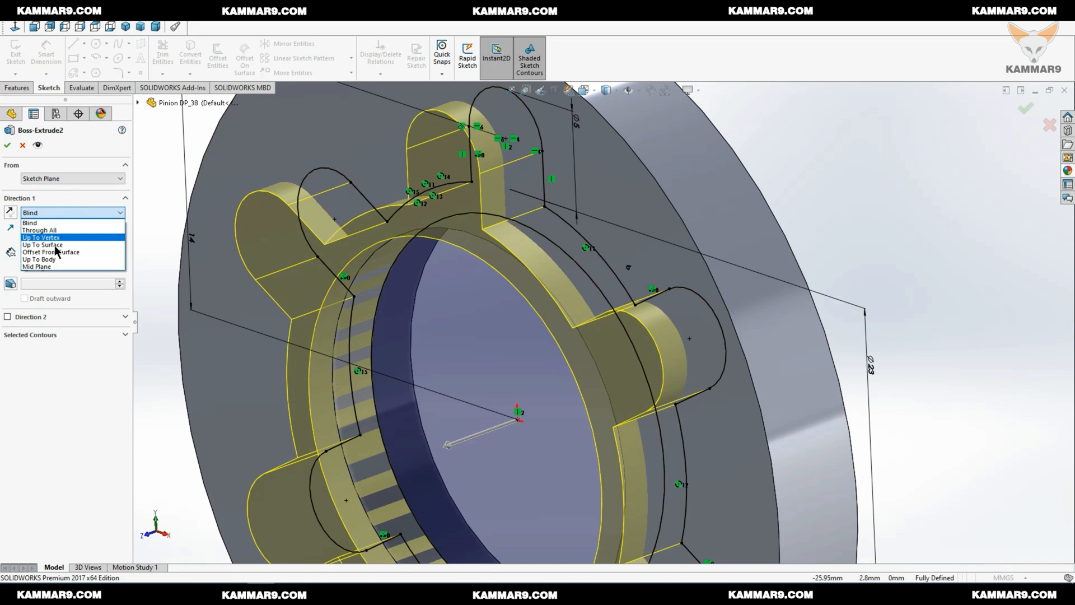
click(38, 266)
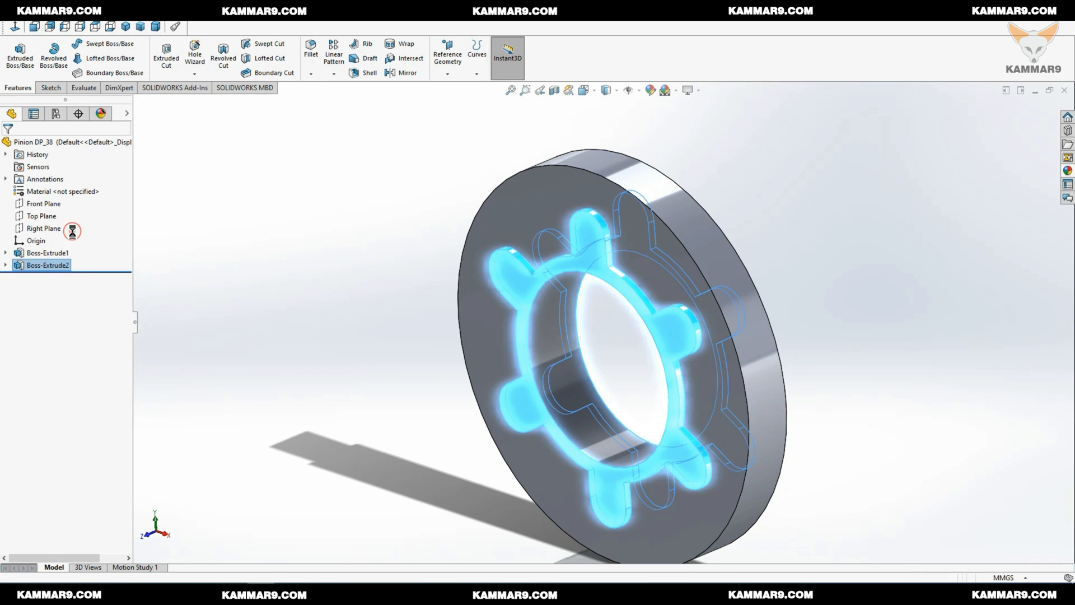
double_click(48, 265)
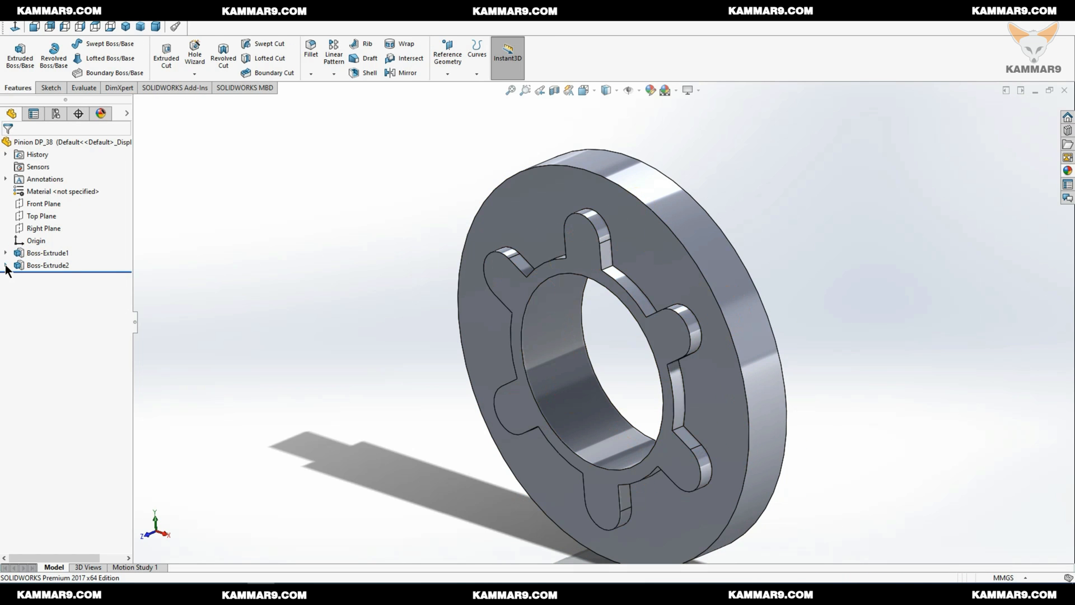
Step: Edit Boss-Extrude2's sketch and add 2 mm fillets to the tooth root corners
click(5, 265)
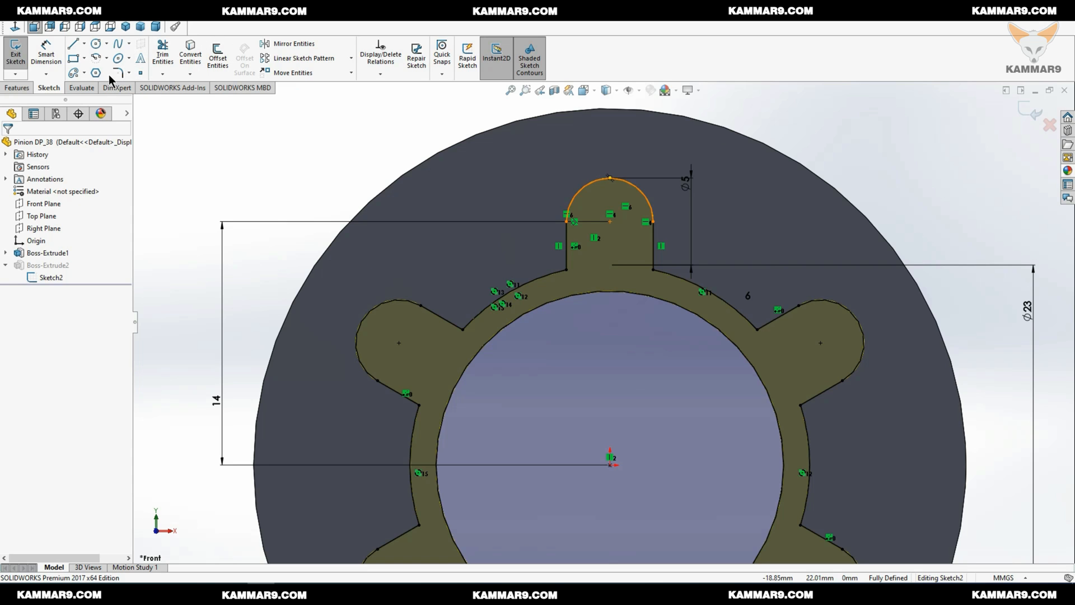
click(113, 74)
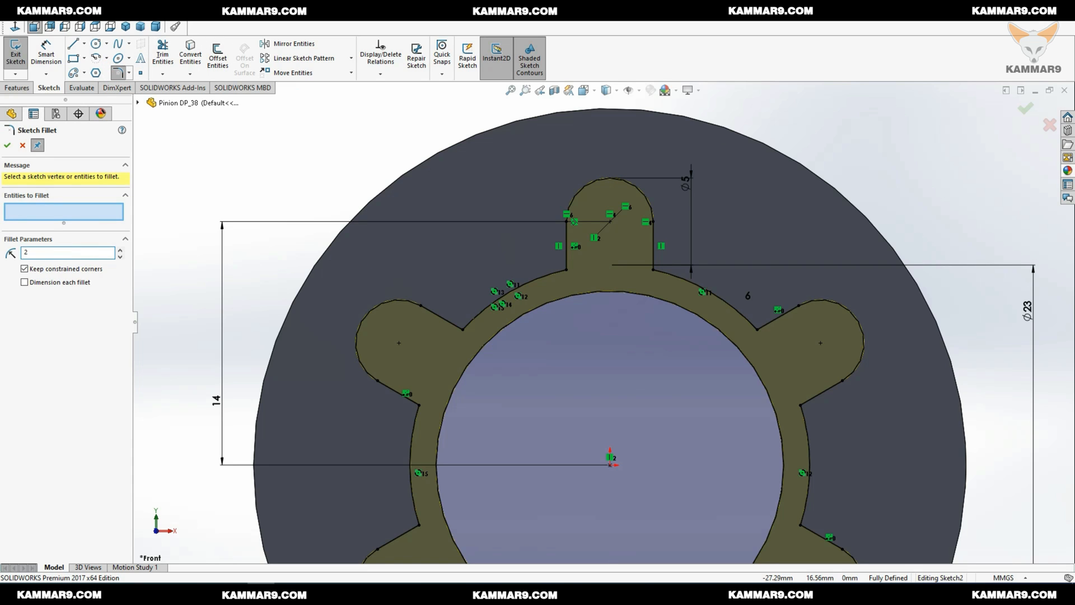
click(659, 264)
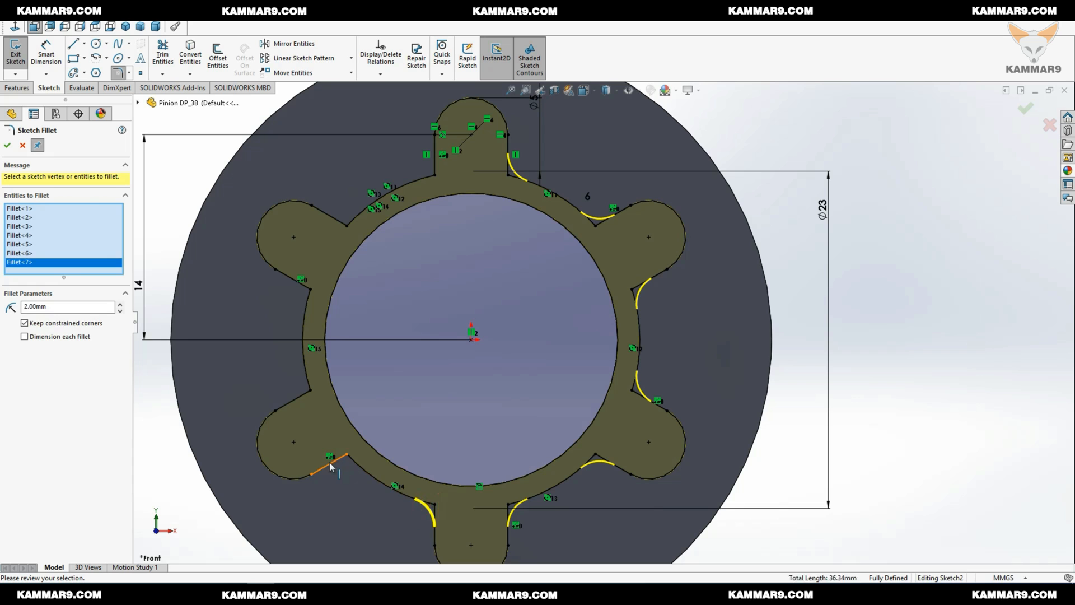
click(295, 282)
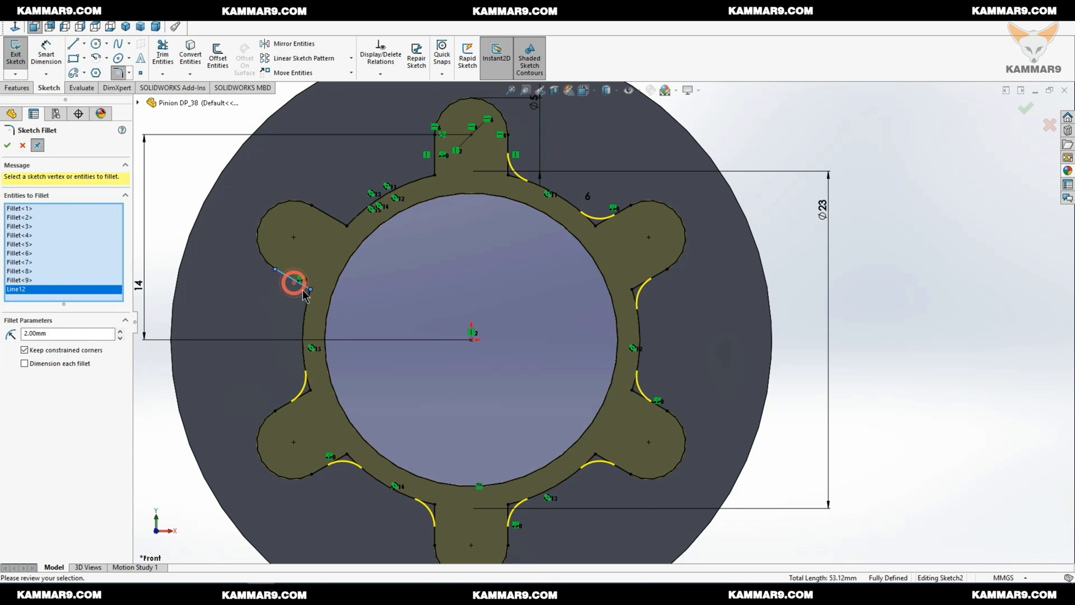
click(296, 283)
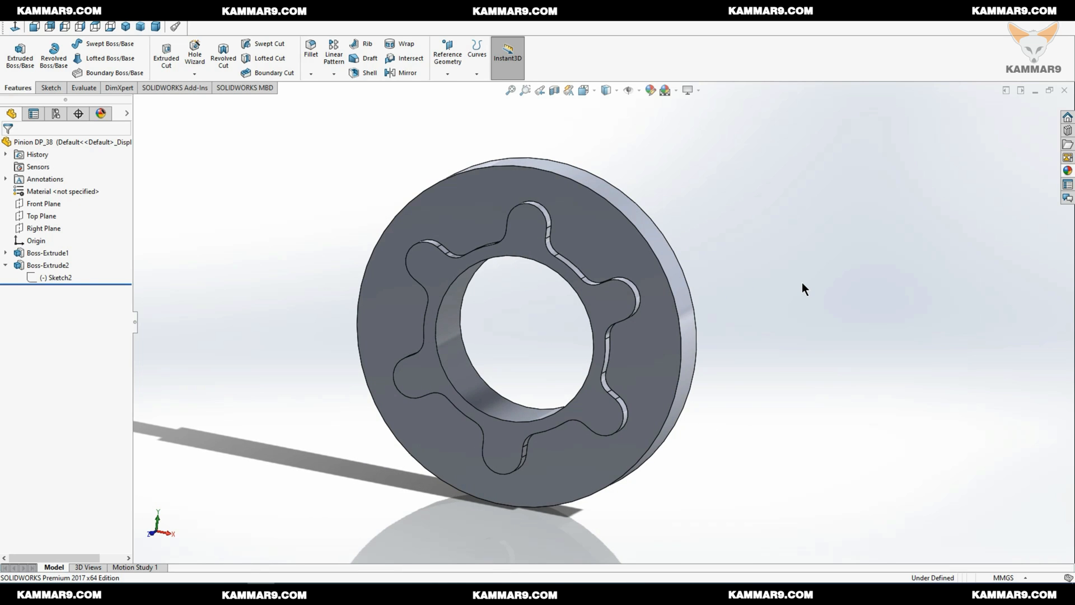
mouse_move(107, 256)
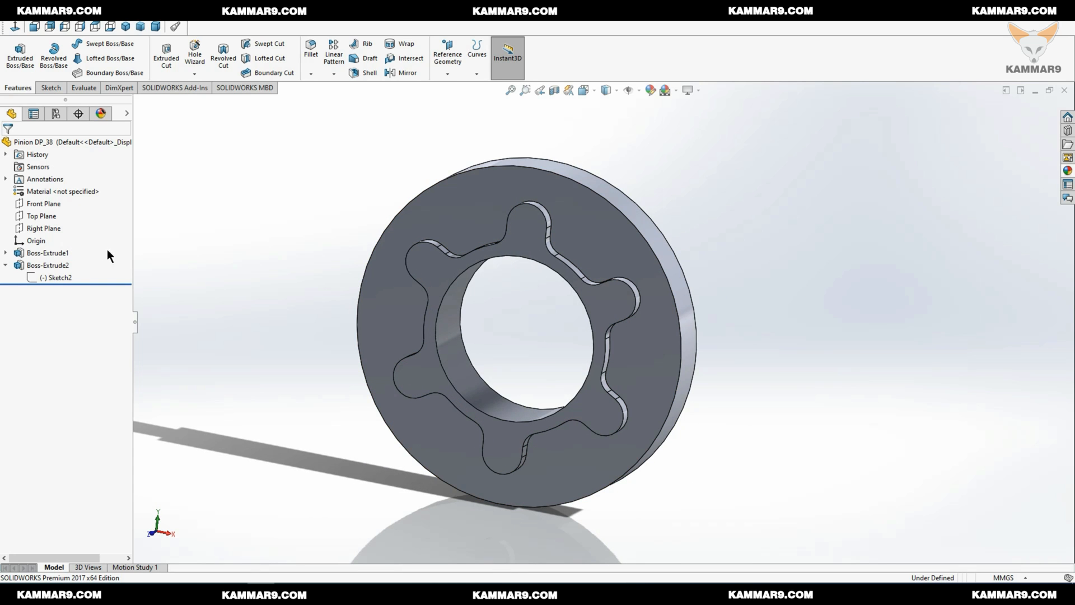
Step: Start a Front Plane sketch and draw a 3 mm circle in the top lobe
click(43, 204)
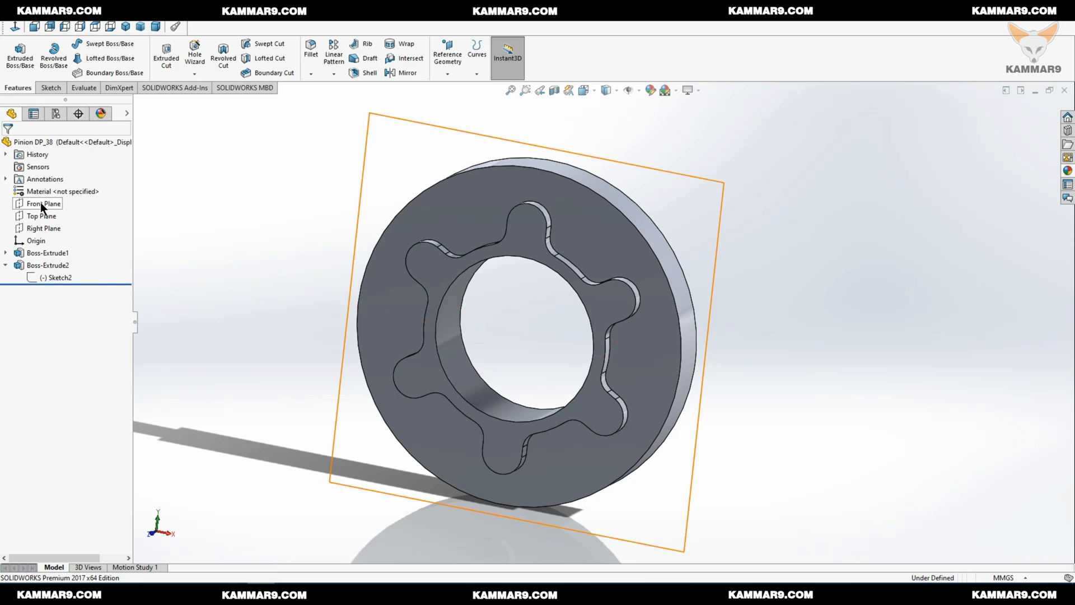
click(45, 204)
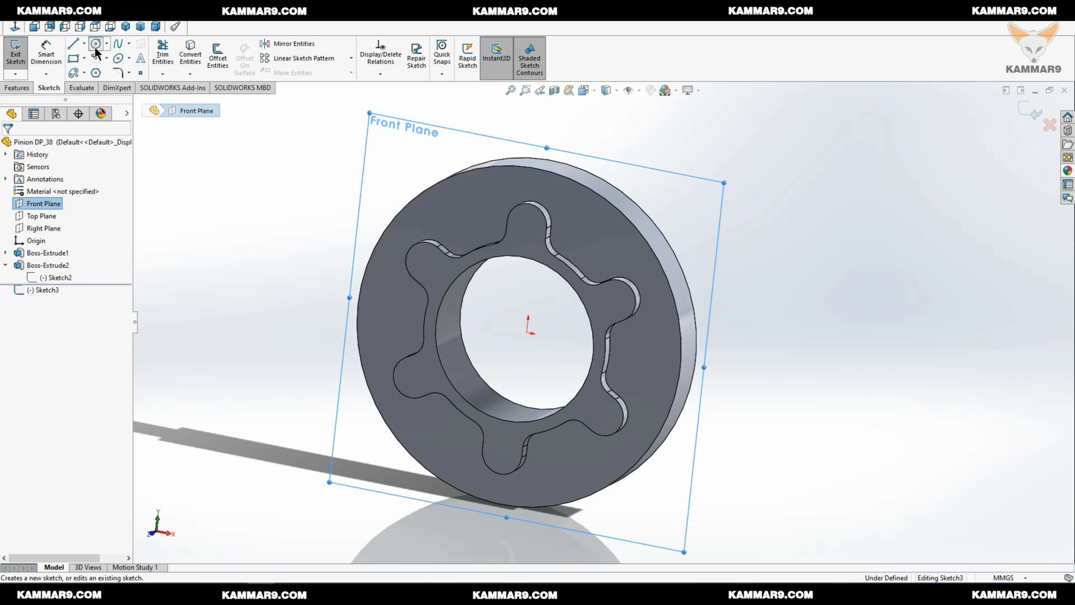
click(97, 43)
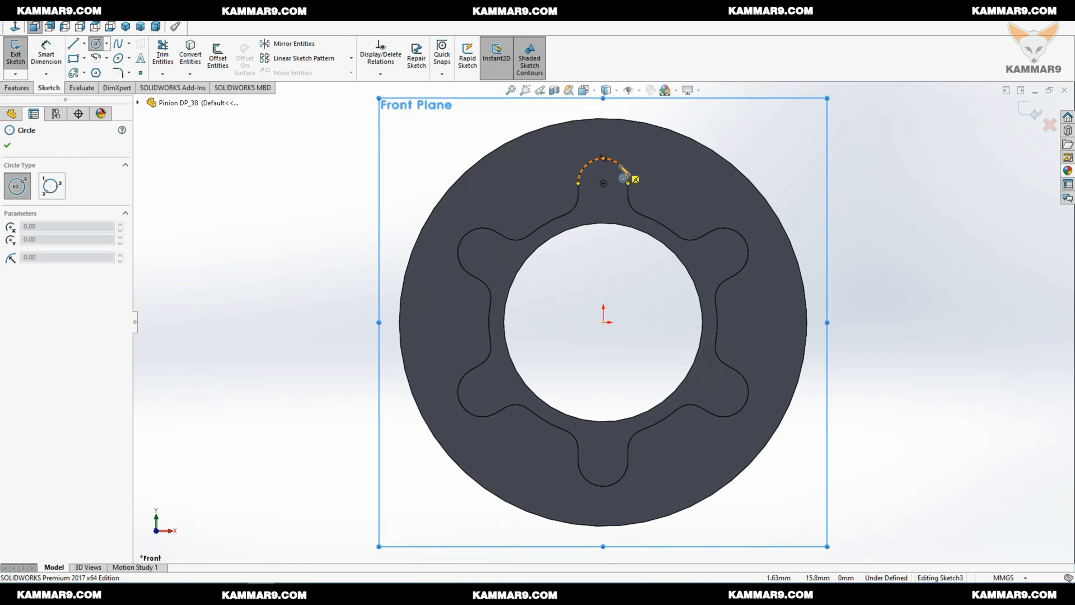
mouse_move(610, 209)
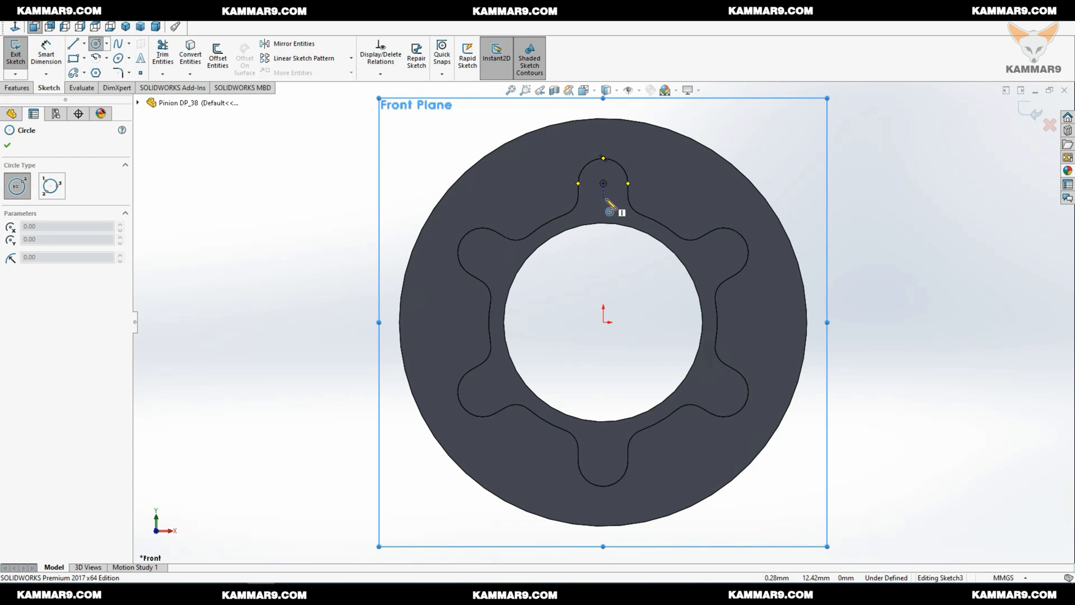
click(603, 183)
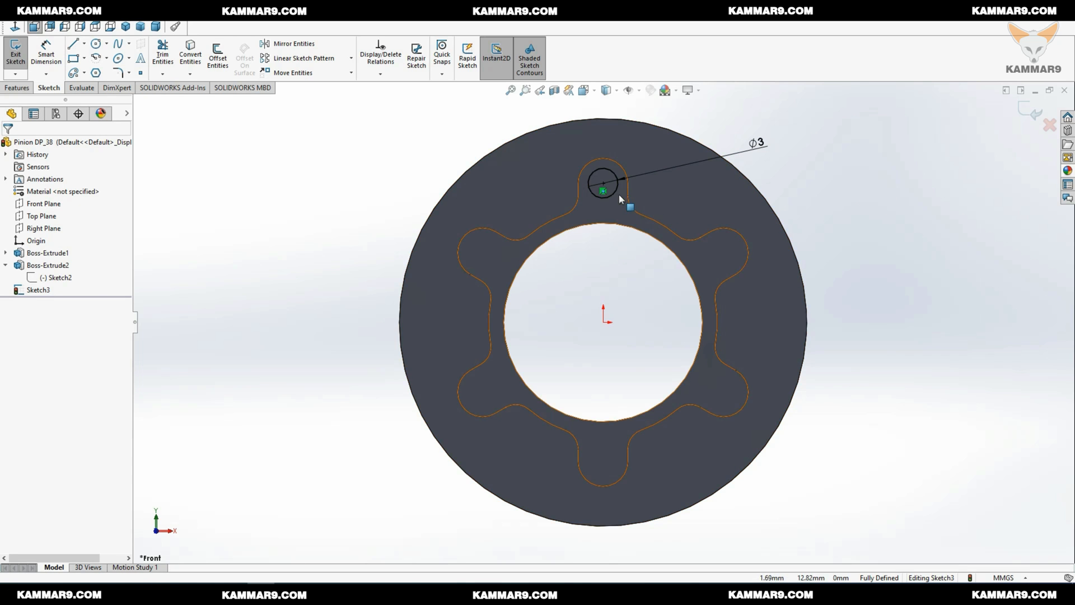
Step: Pattern the small circle into six instances over 360° around the centre
click(602, 183)
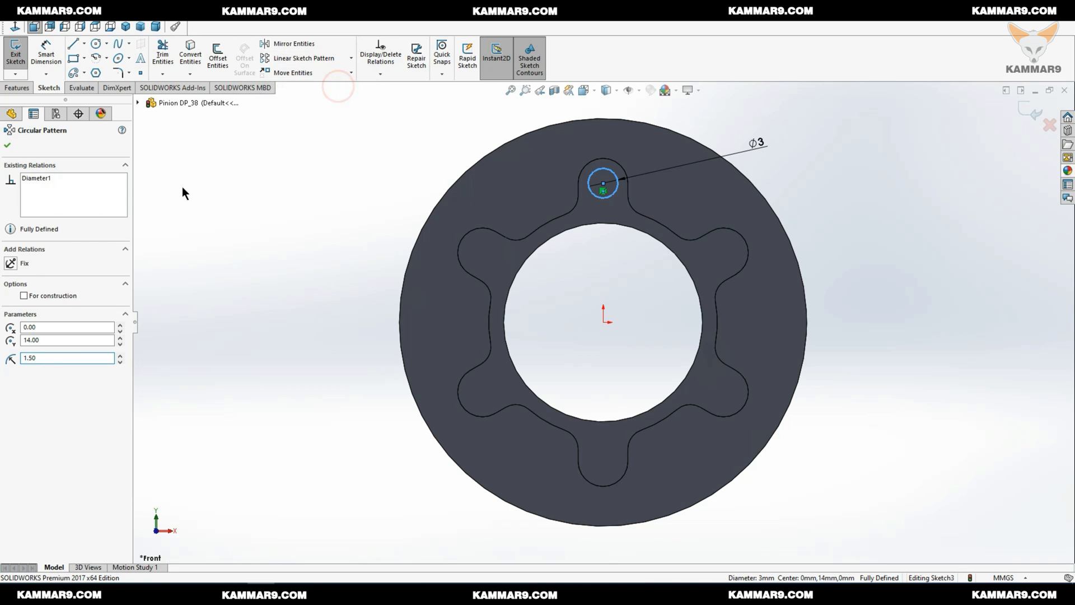
click(603, 181)
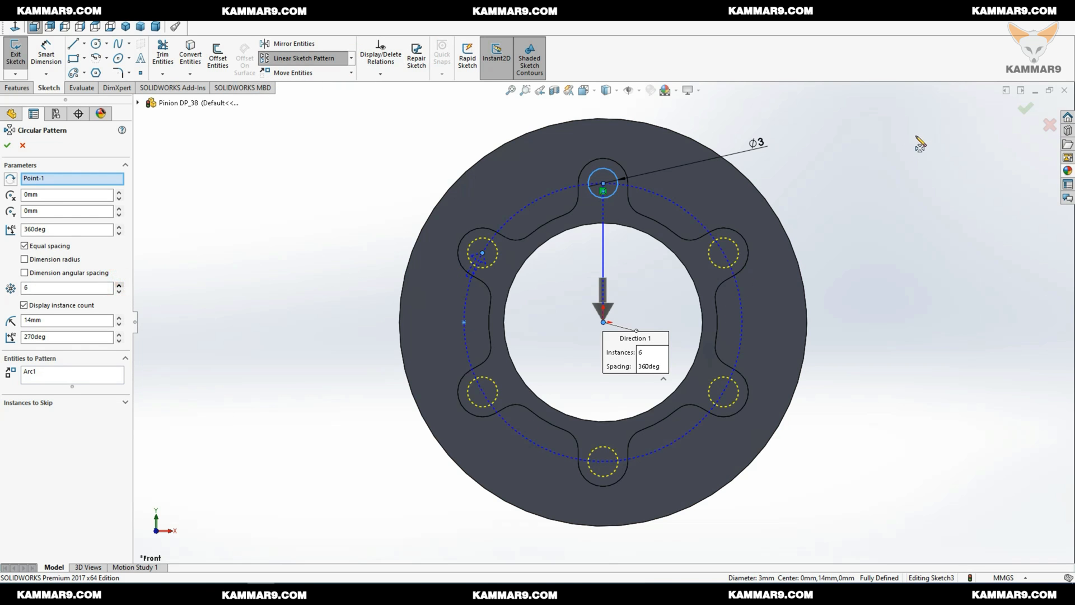
click(7, 144)
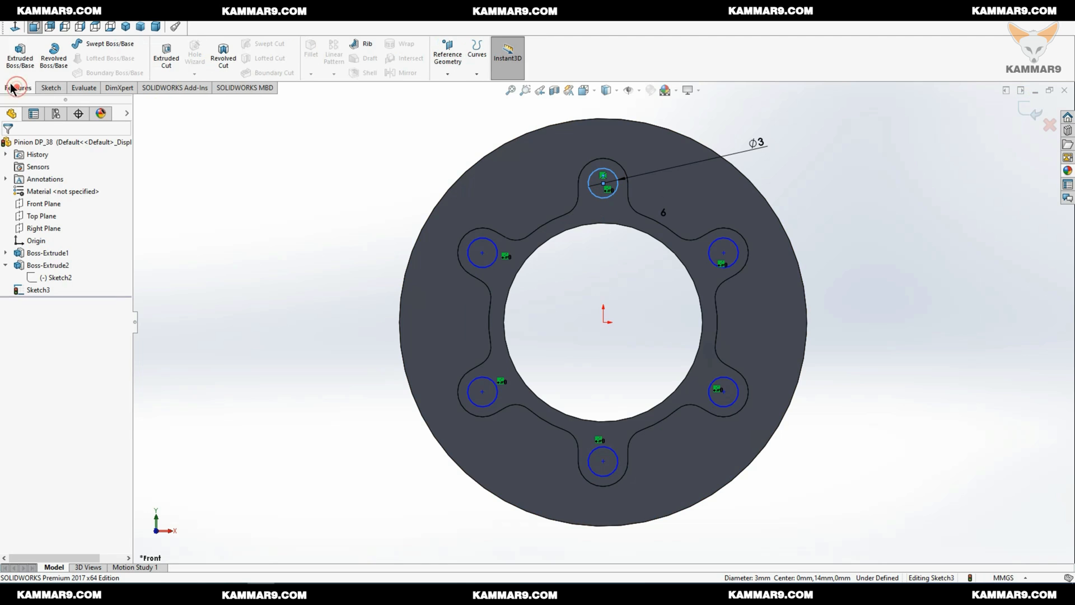
Step: Extrude-cut the six circles with a 10 mm mid-plane cut, creating Cut-Extrude1
click(165, 57)
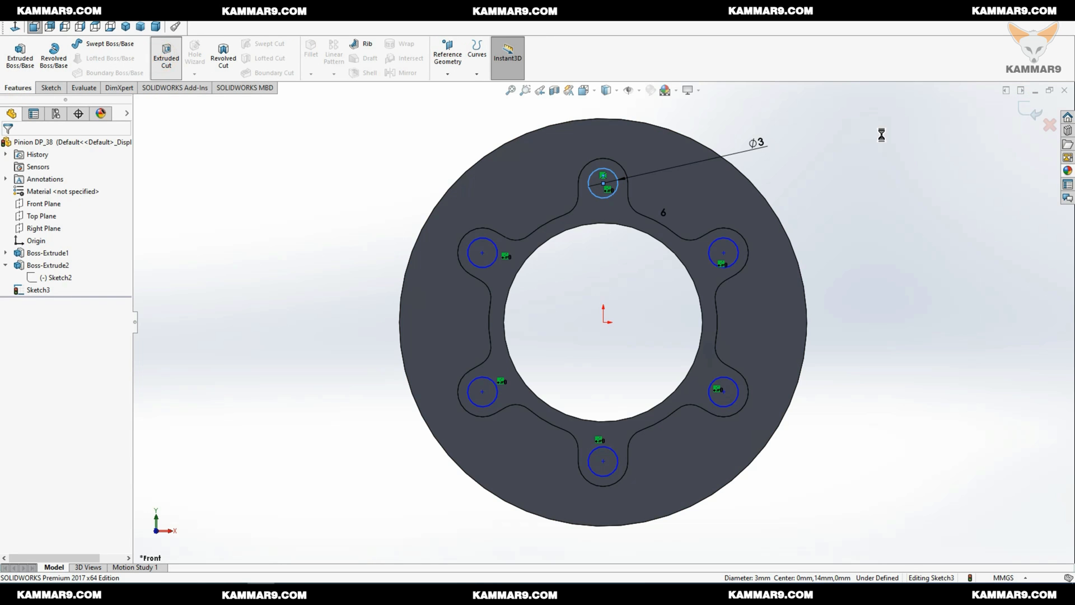
click(165, 57)
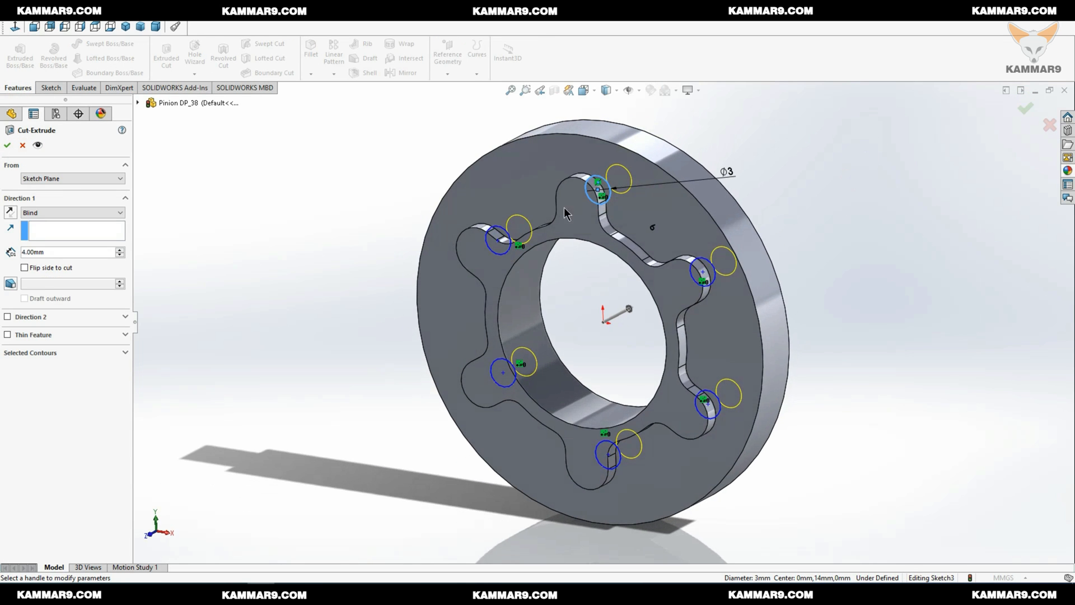
click(73, 212)
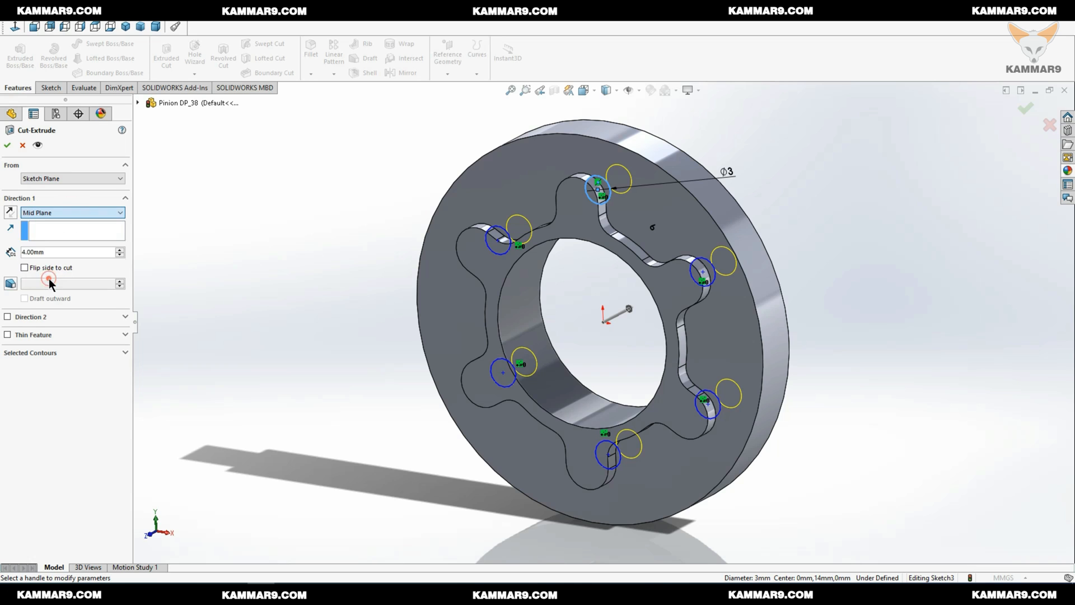
click(65, 252)
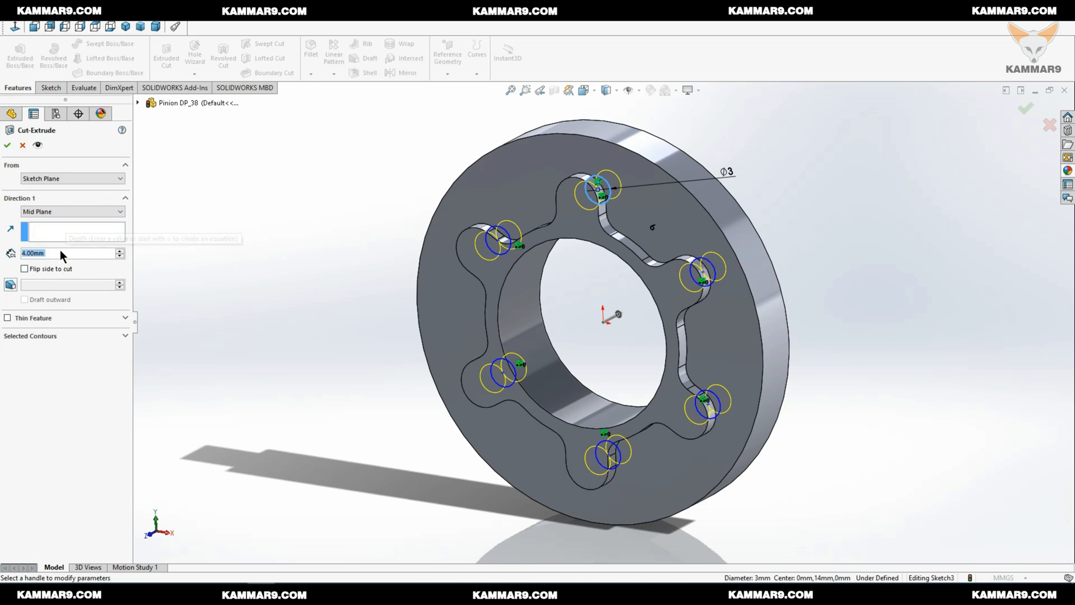
mouse_move(65, 255)
text(10)
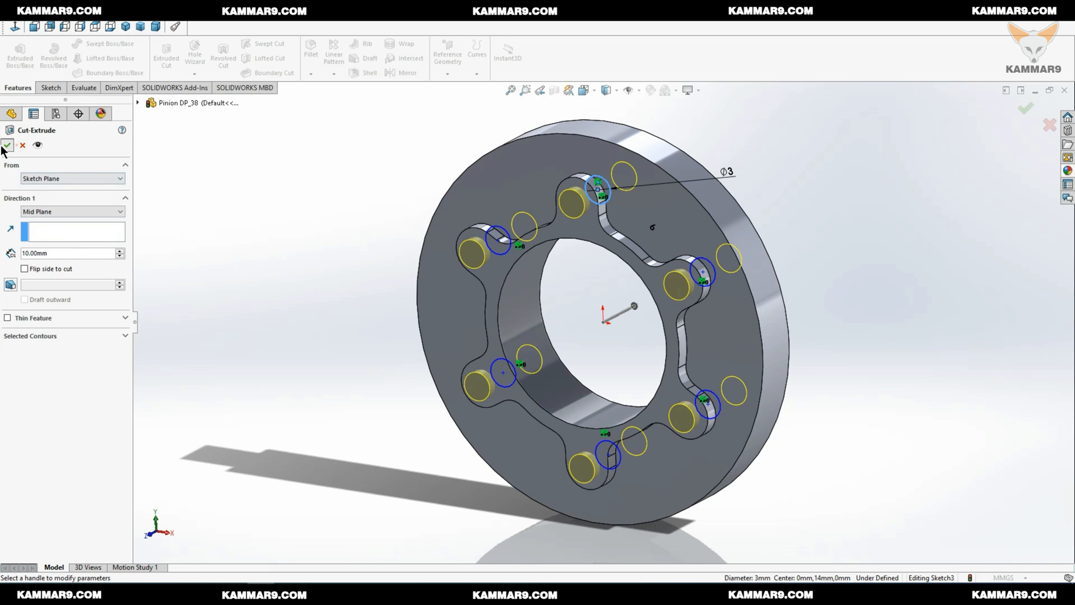
click(7, 144)
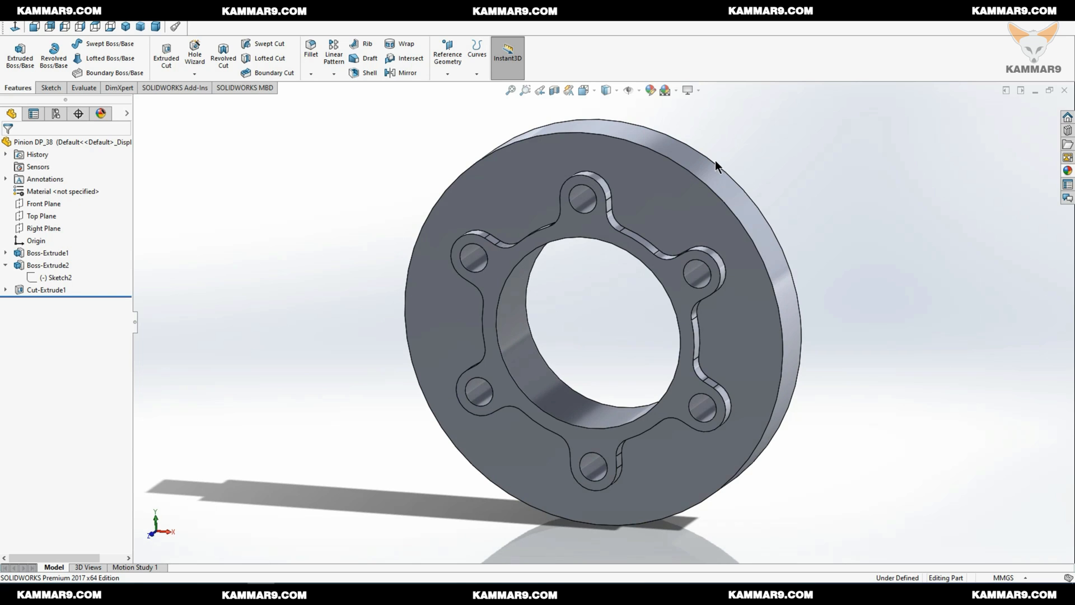
mouse_move(253, 197)
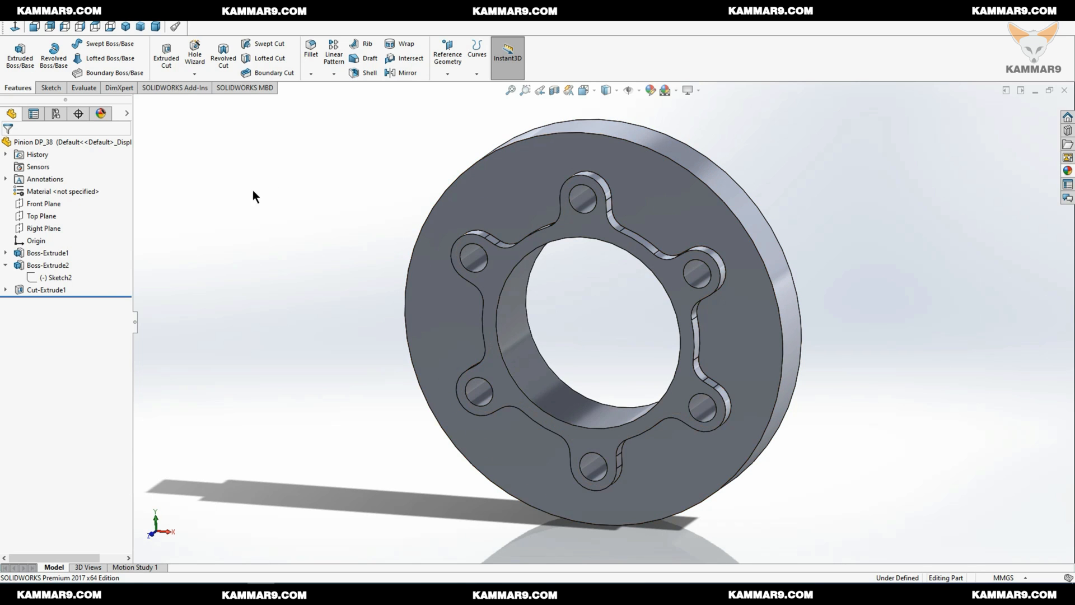
Step: On the Front Plane, sketch the line wedge from the centre with equal-length and vertical relations
click(43, 204)
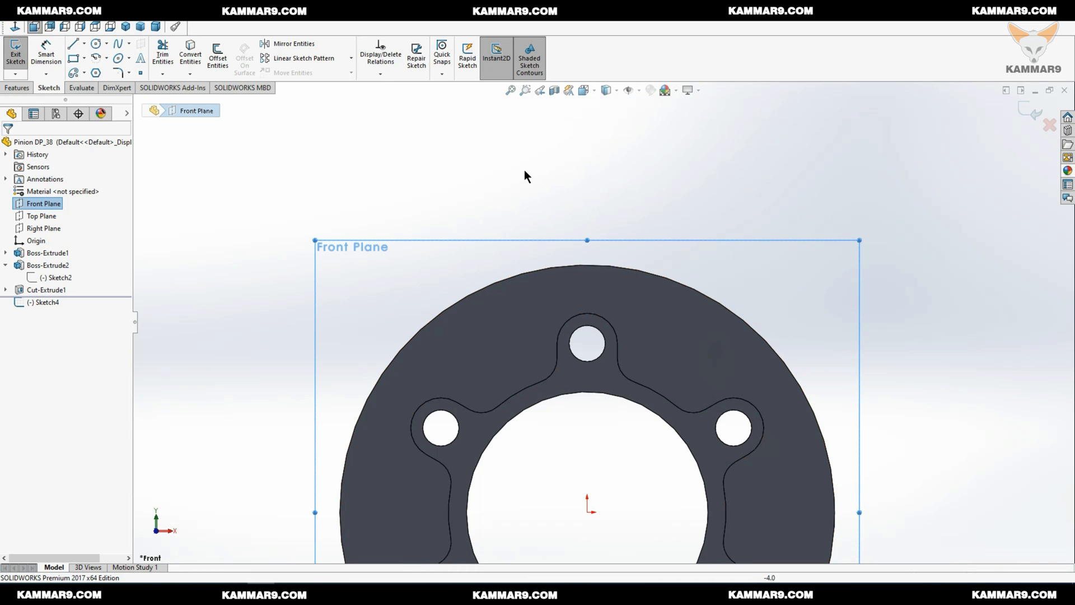
click(74, 43)
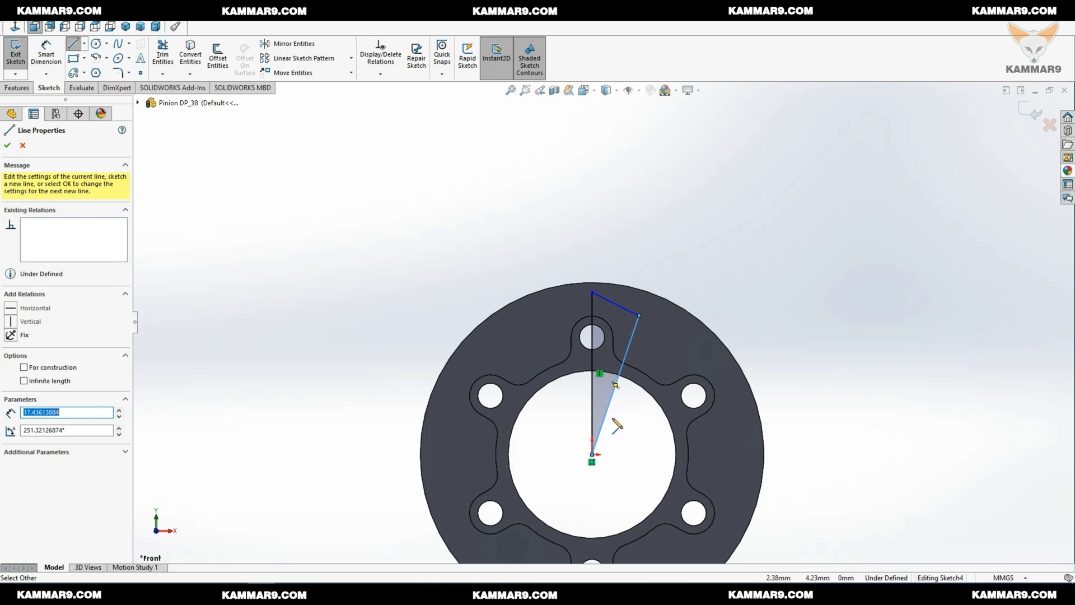
mouse_move(766, 262)
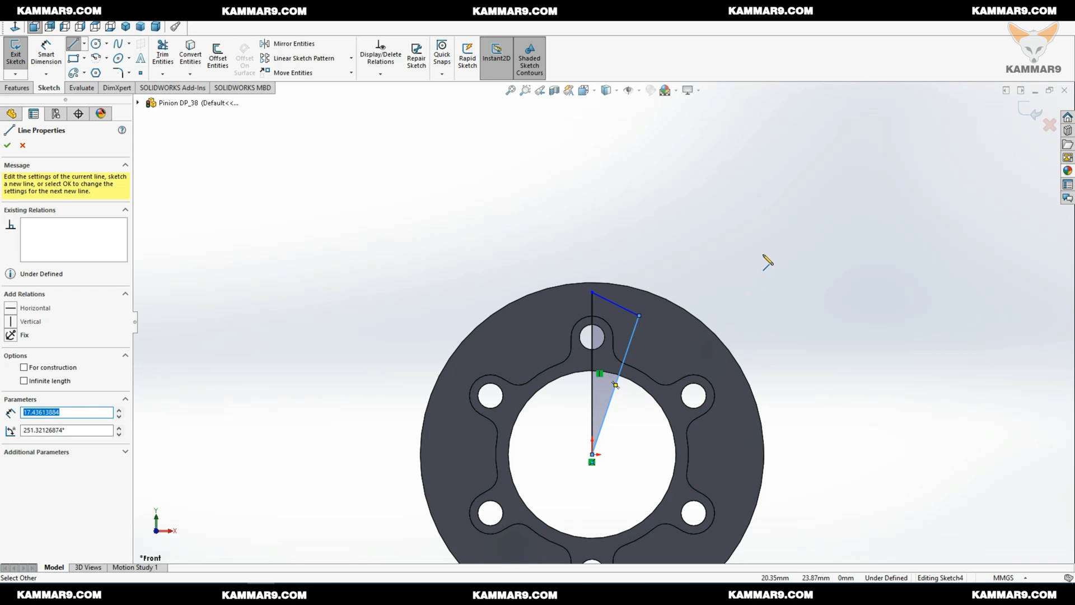
click(7, 145)
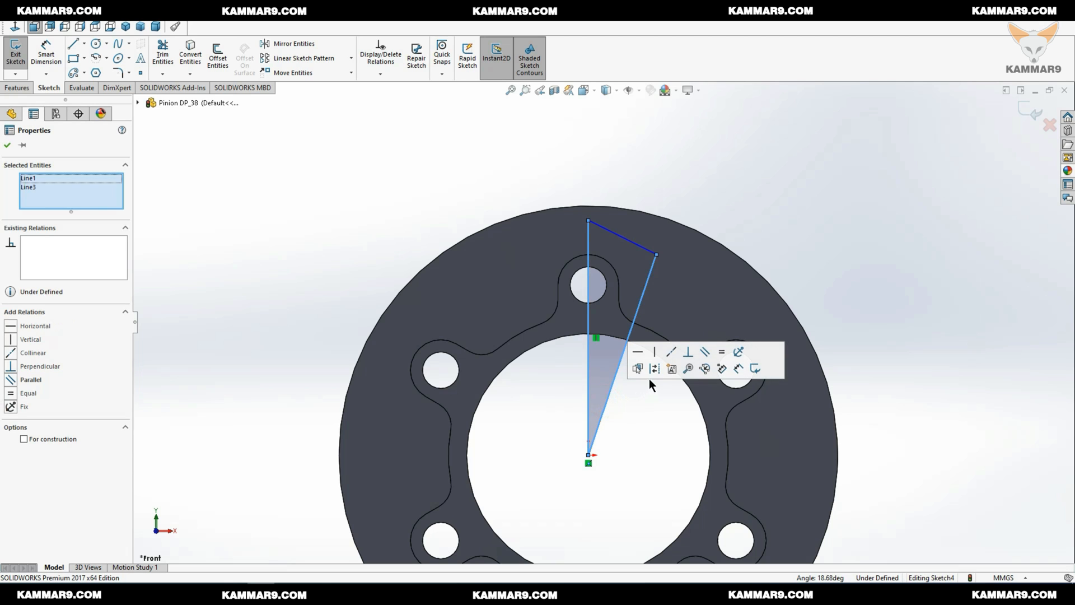
click(720, 351)
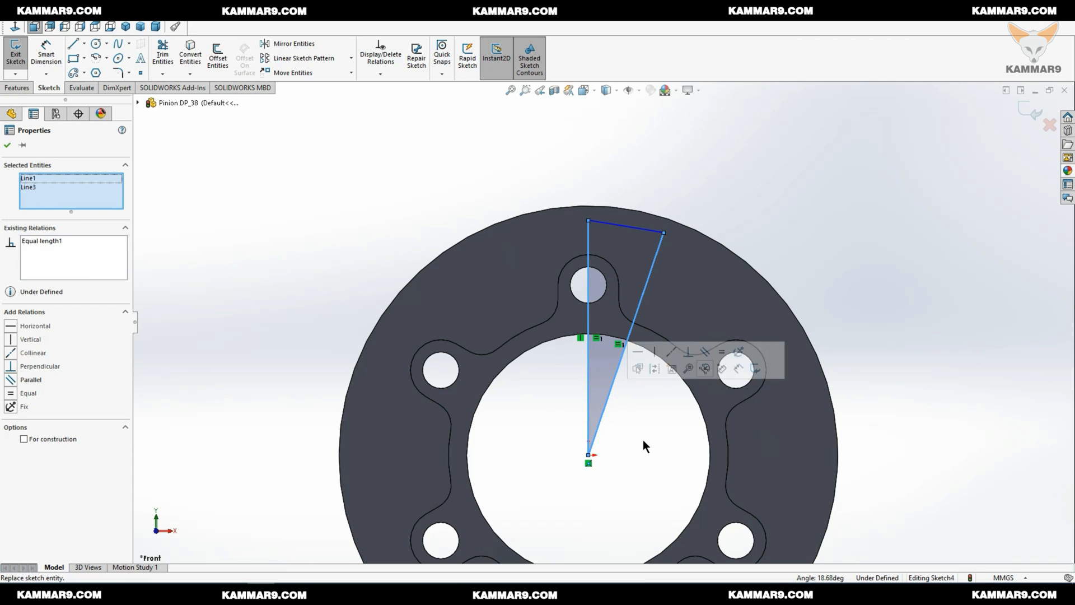
click(24, 439)
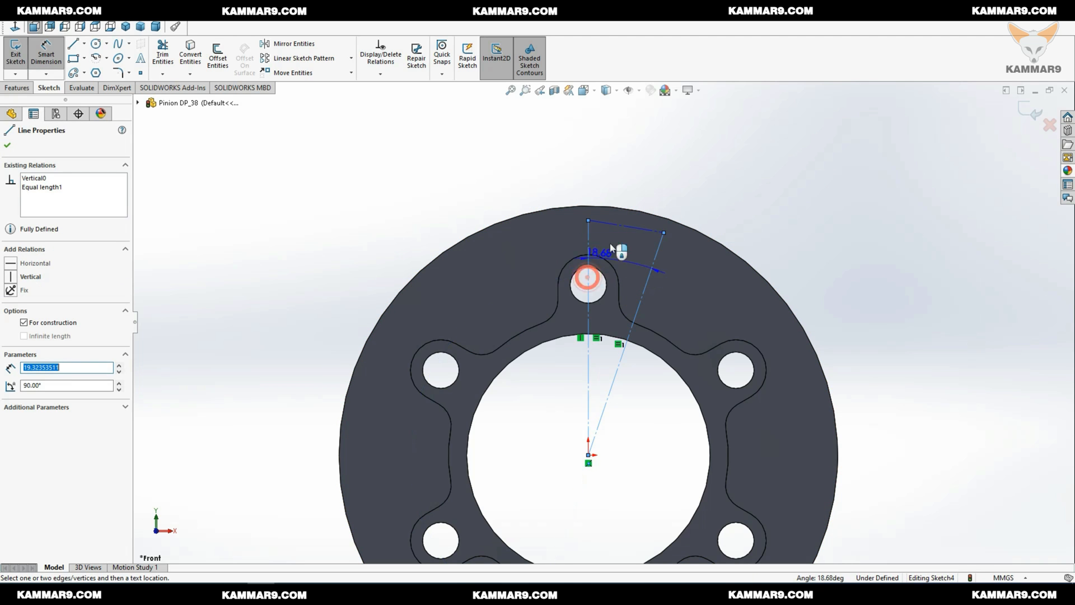
Step: Dimension the wedge angle to 18° and add a dimensioned circle at the angled line's tip
click(617, 238)
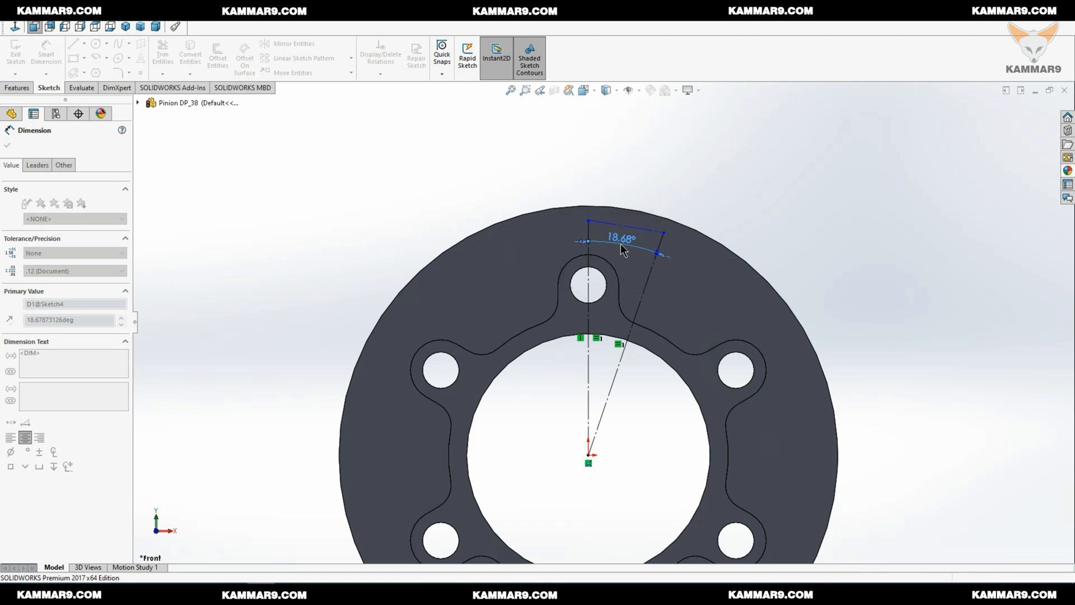
click(96, 43)
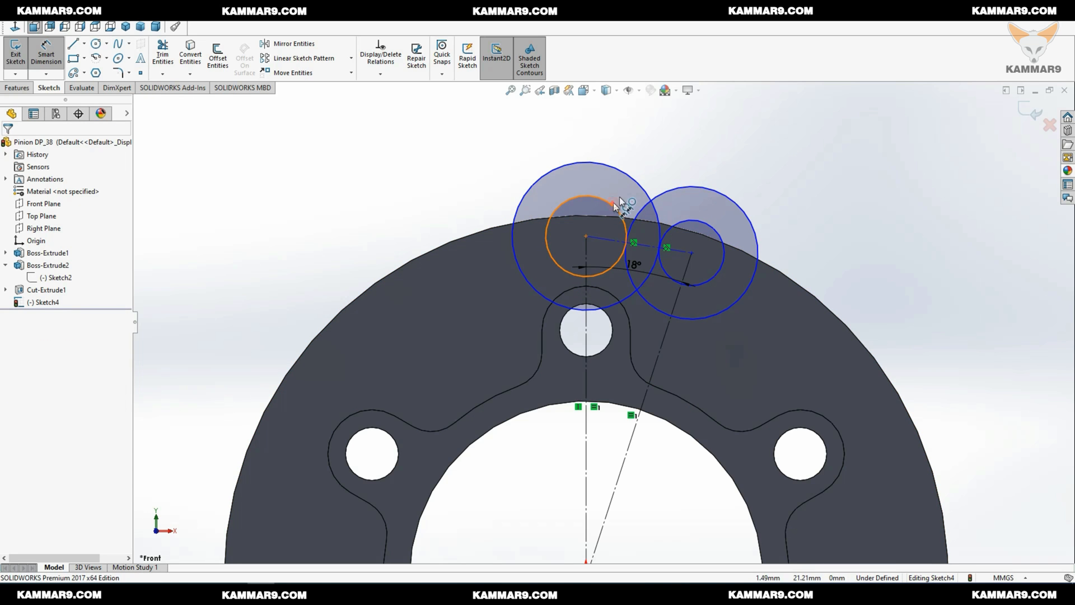
click(586, 202)
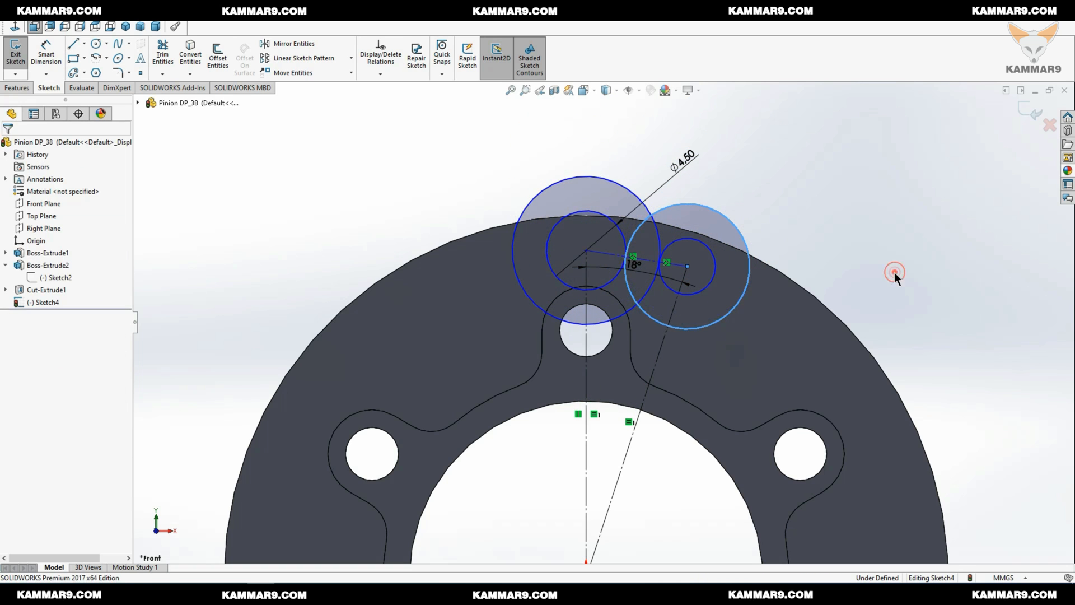
click(894, 272)
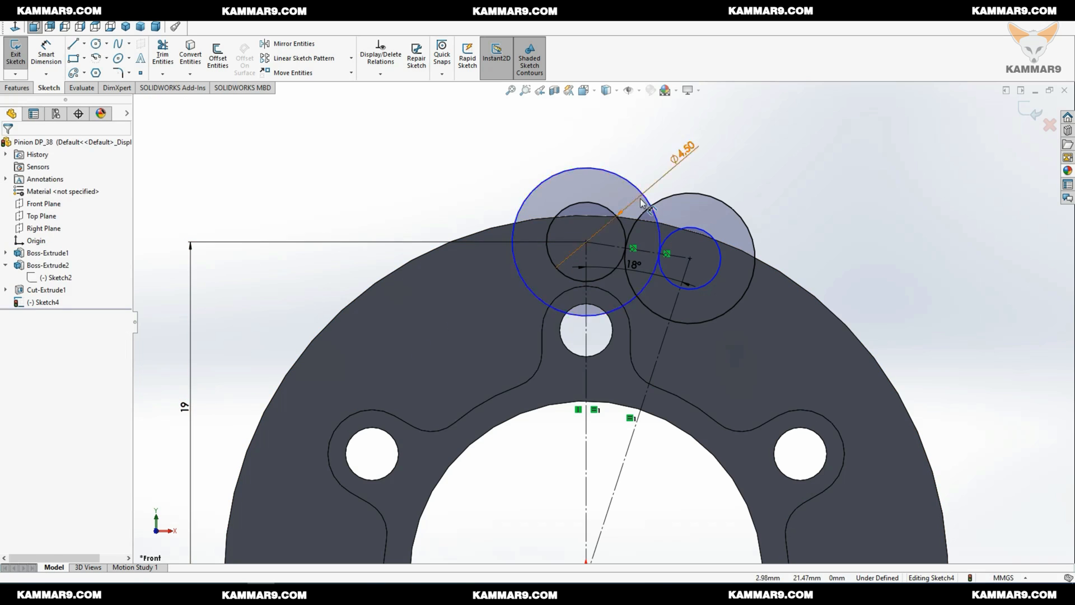
Step: Mirror the offset circle and angled construction line about the vertical centreline
click(841, 259)
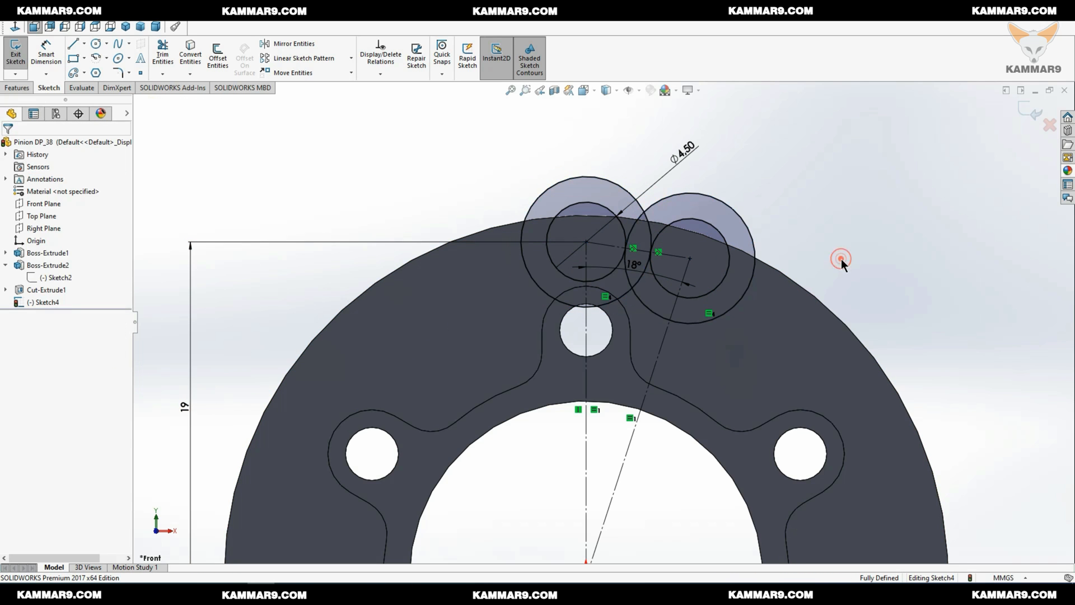
click(696, 257)
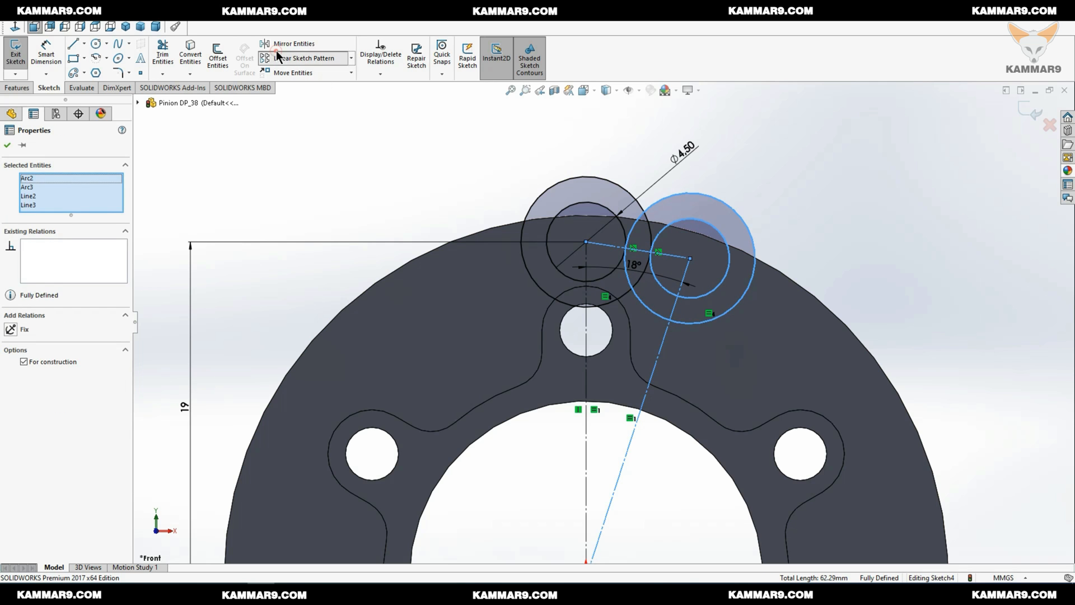
click(294, 43)
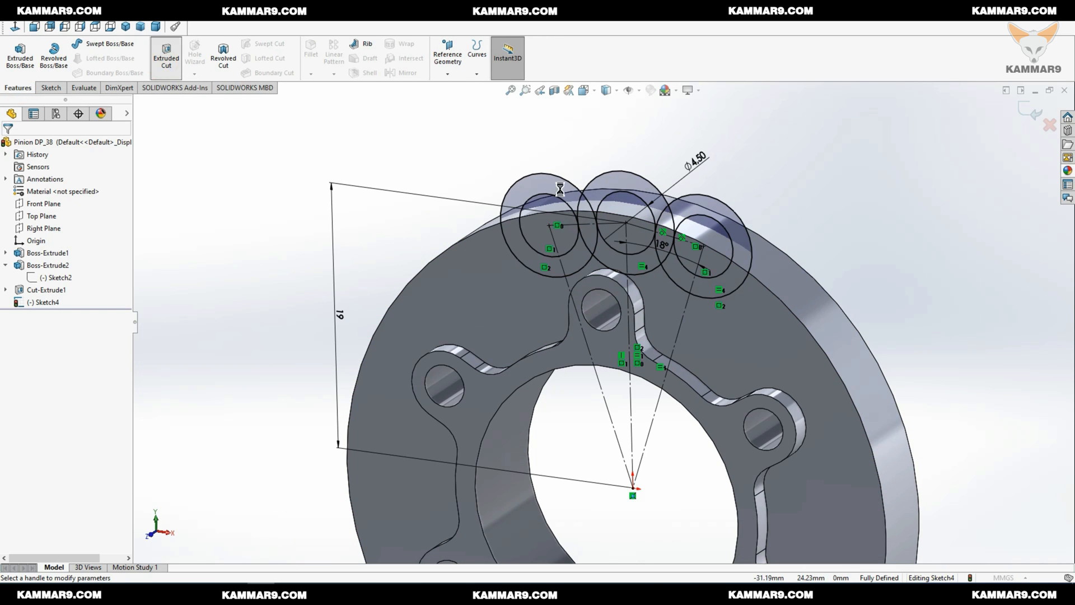
Step: Cut the tooth gap from both sketch regions with a 5 mm mid-plane extruded cut
click(166, 55)
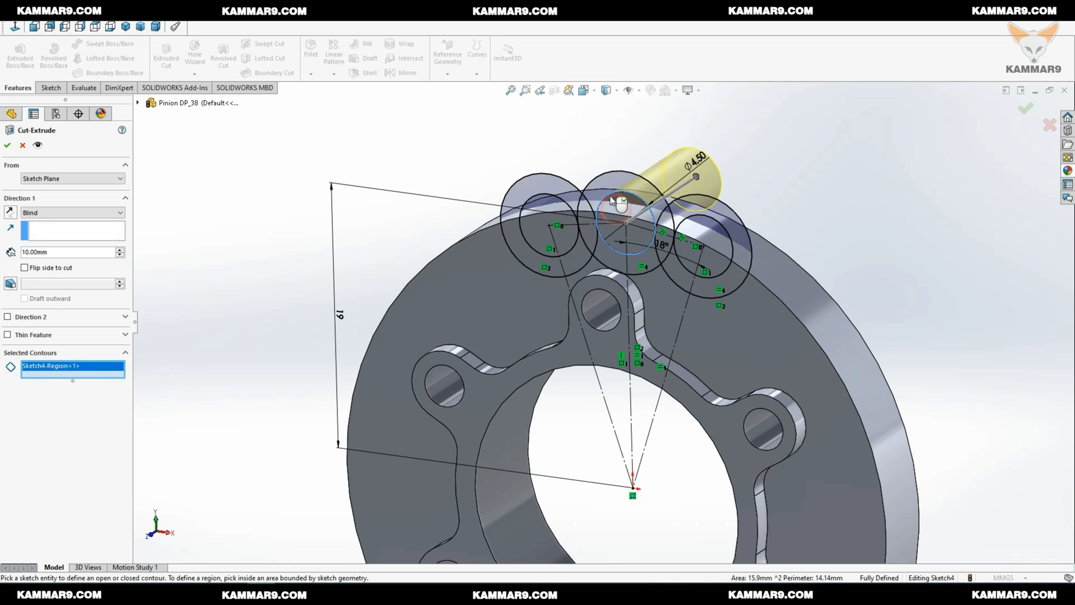
click(623, 198)
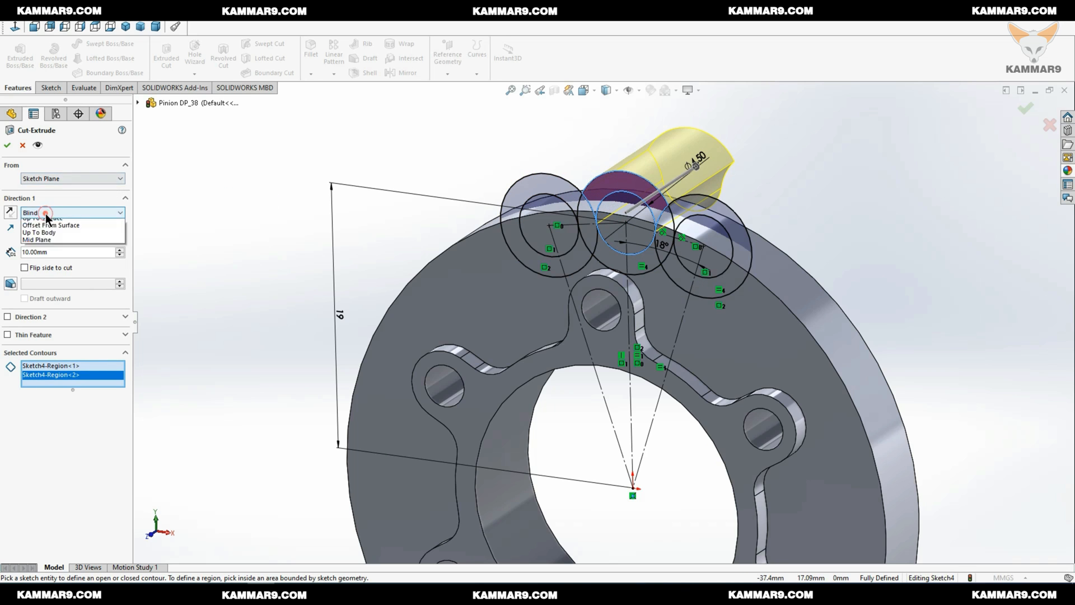
click(36, 239)
text(5)
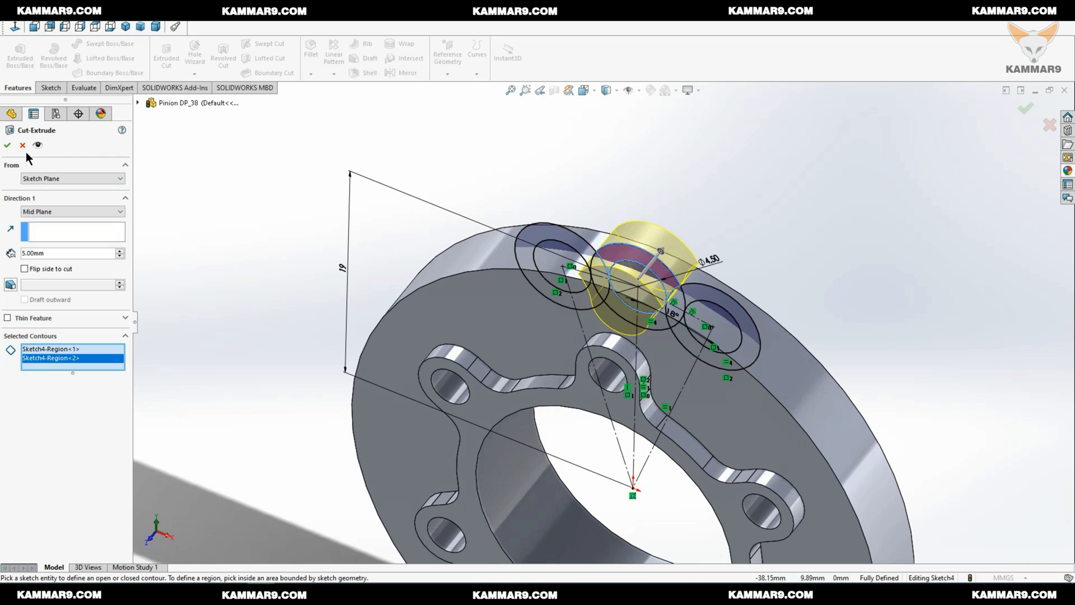
click(8, 144)
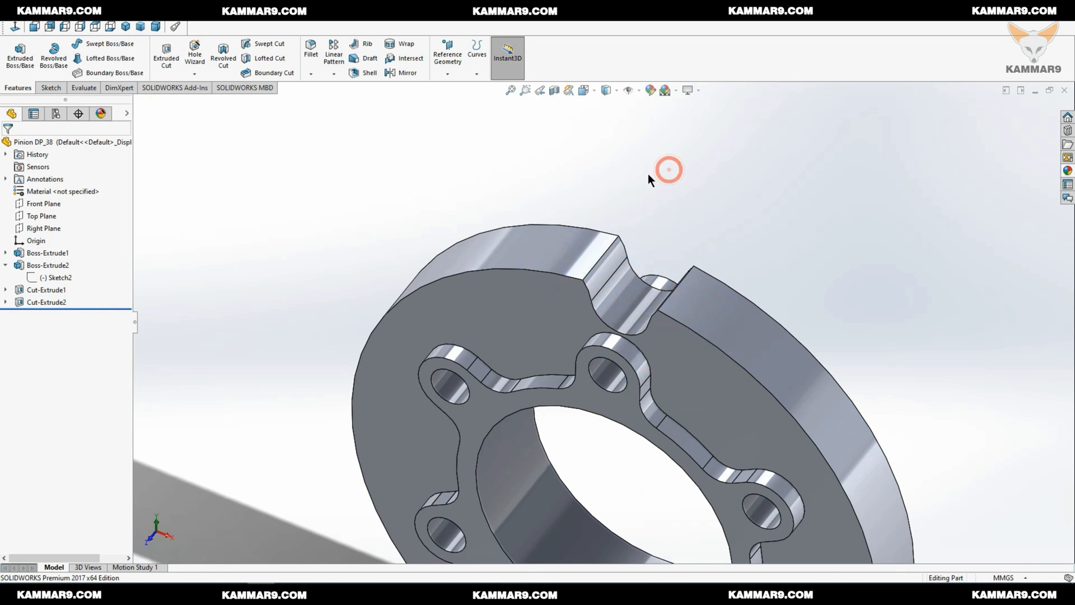
click(46, 302)
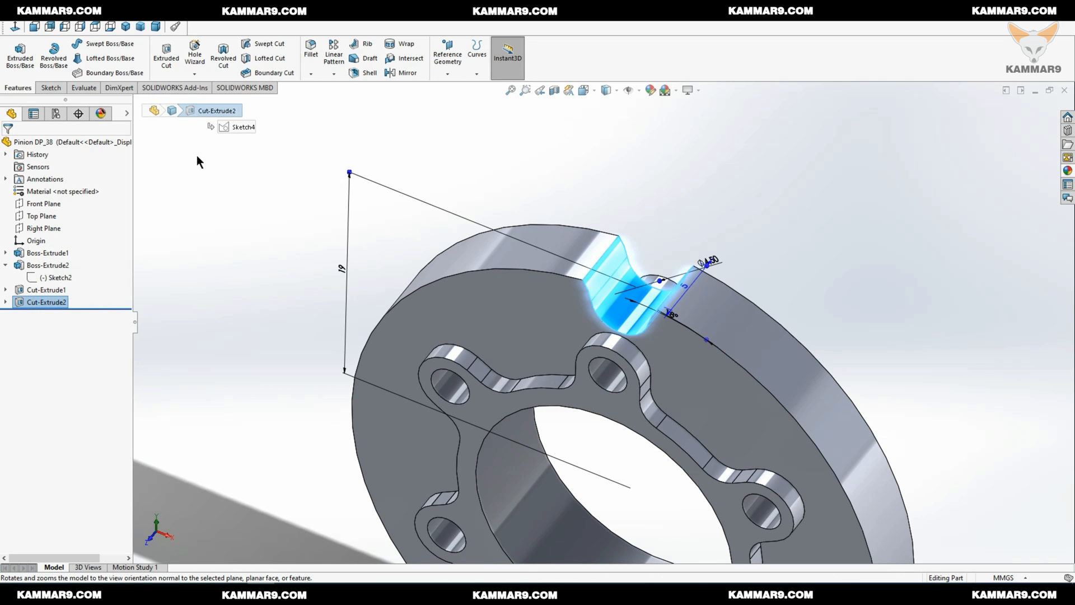
Step: Circular-pattern the tooth-gap cut into 20 equally spaced instances over 360°
click(333, 73)
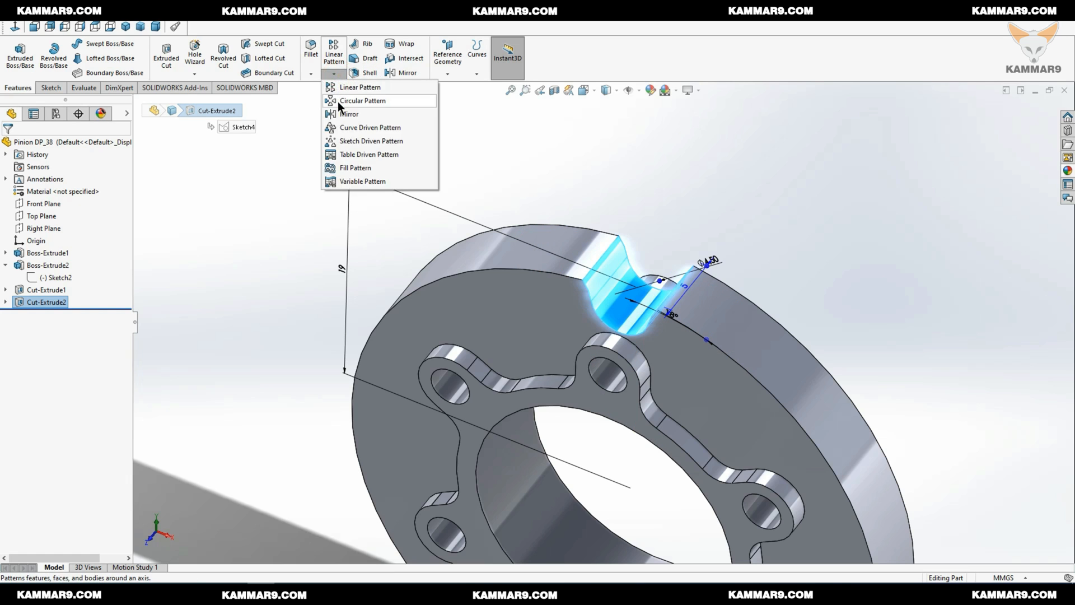
click(362, 101)
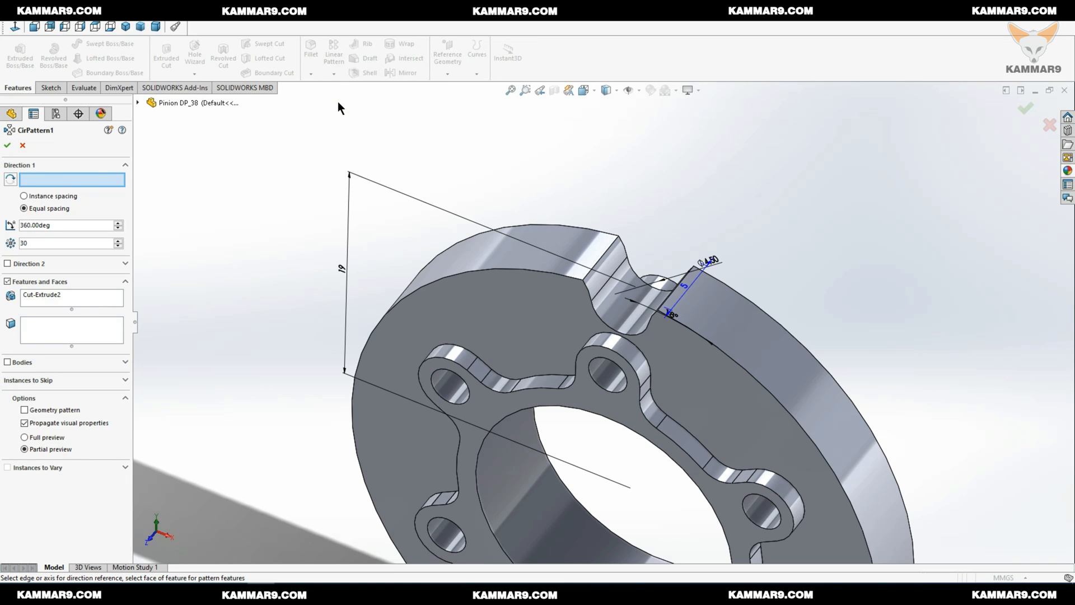
mouse_move(781, 404)
text(20)
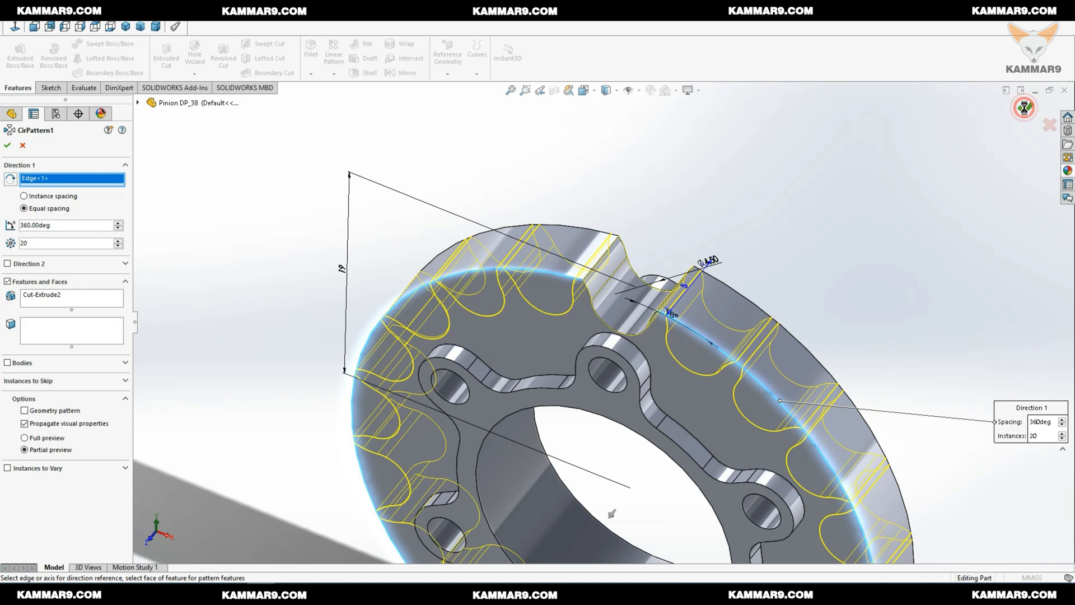
click(7, 144)
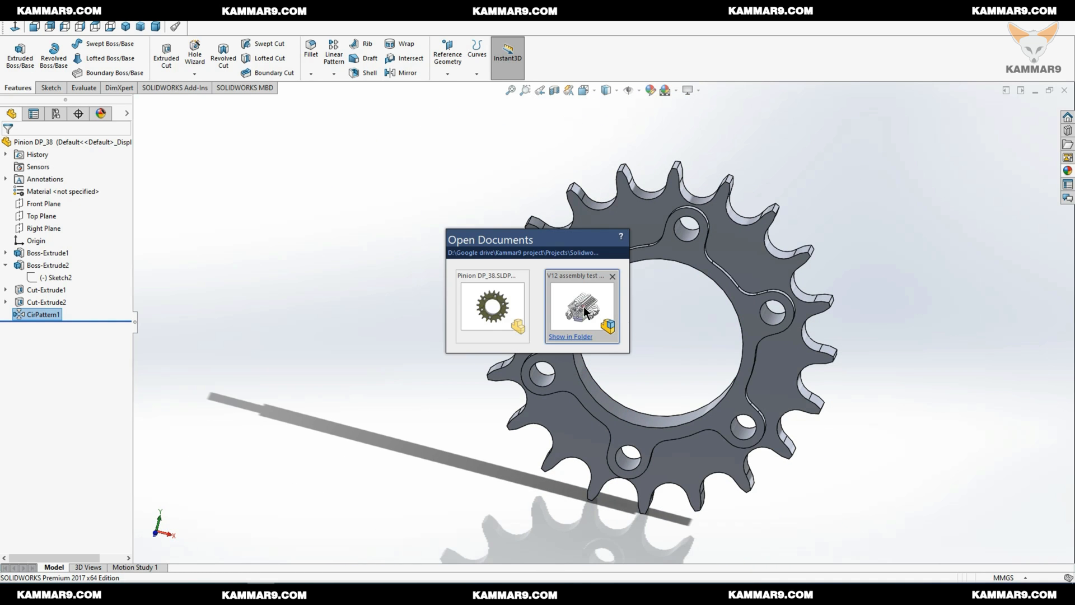
Step: Switch to the V12 assembly and insert Pinion DP_38 from the open documents
click(581, 305)
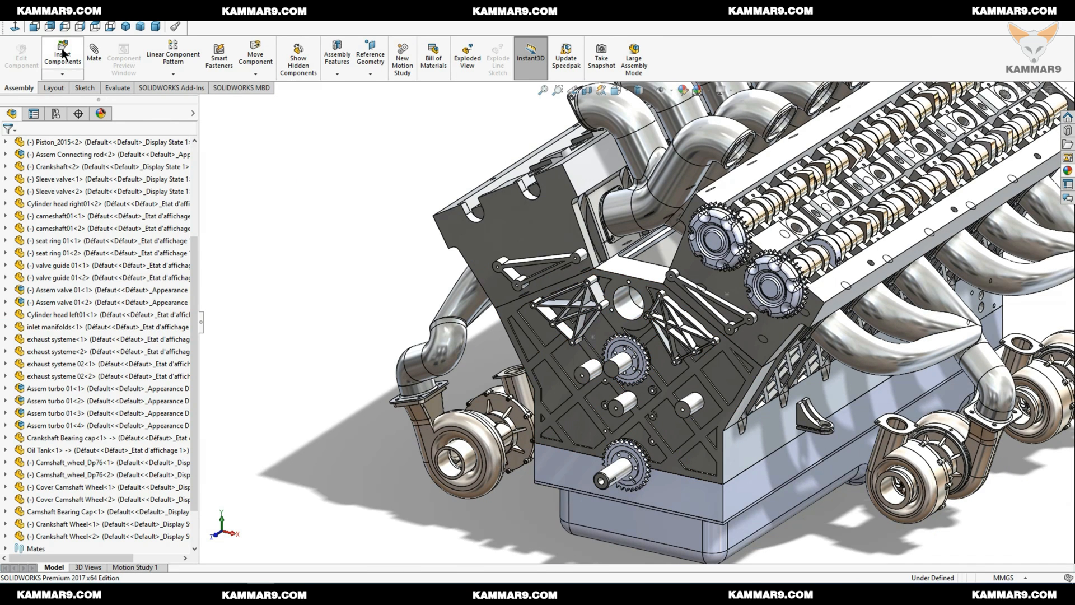
click(62, 55)
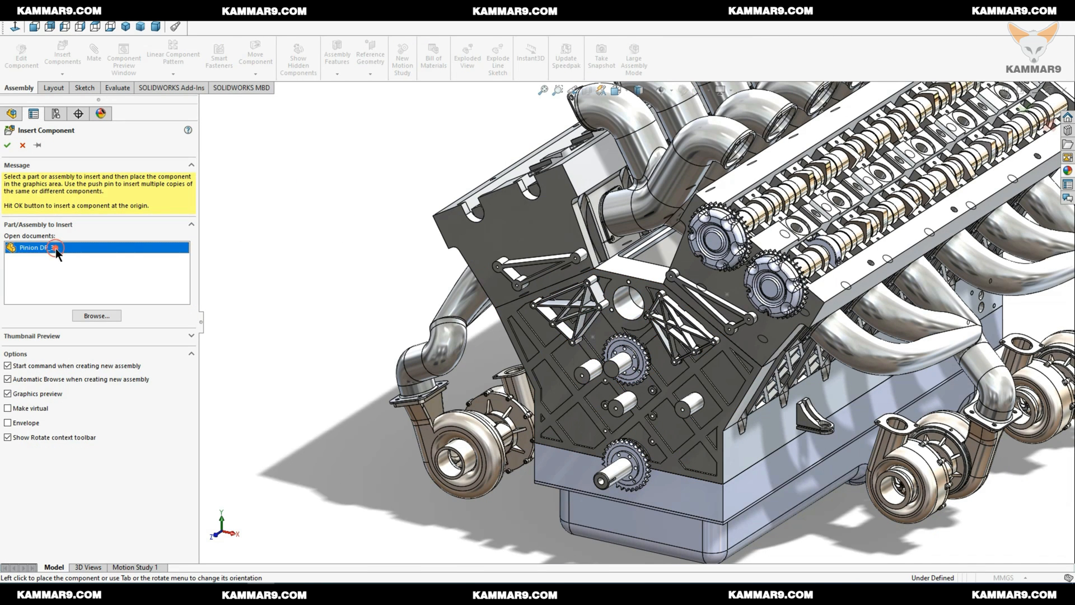
click(96, 247)
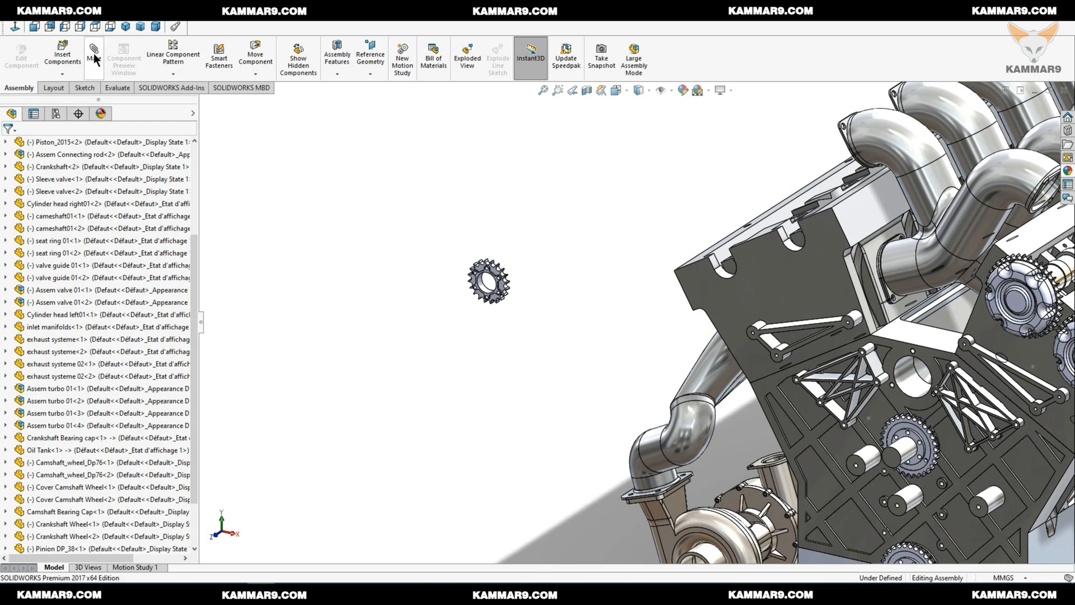
Step: Mate the pinion bore and a bolt hole concentric, and its face flush with the crankshaft wheel
click(93, 55)
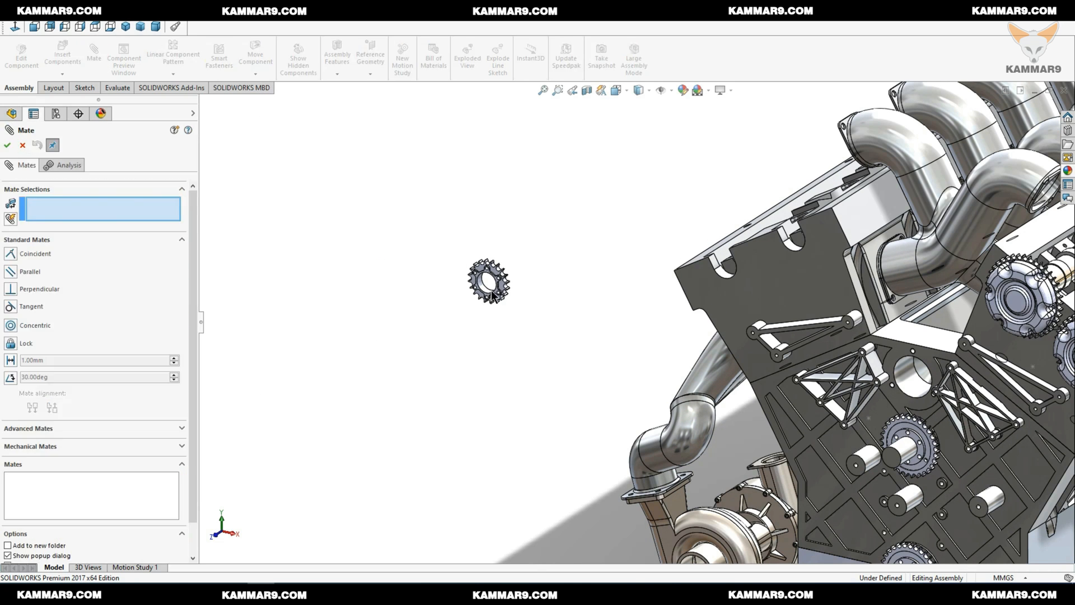
click(489, 280)
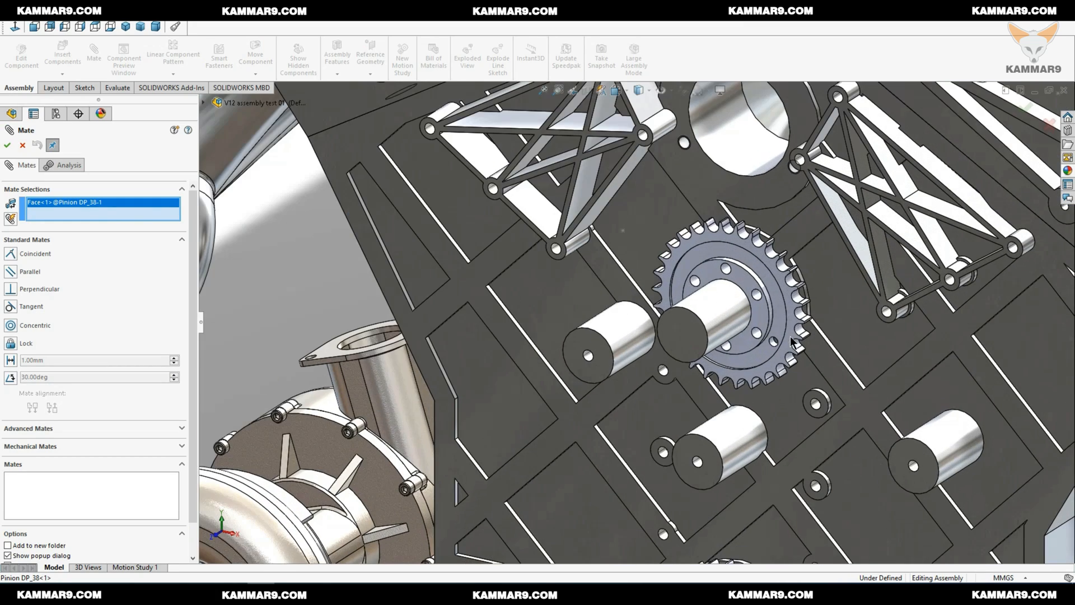
click(689, 329)
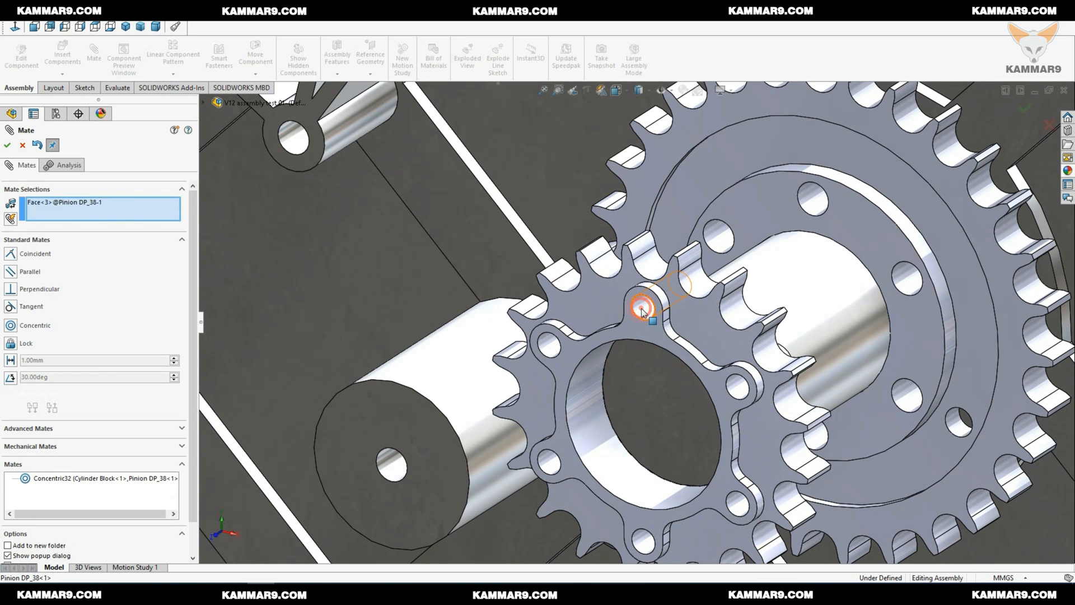
click(812, 198)
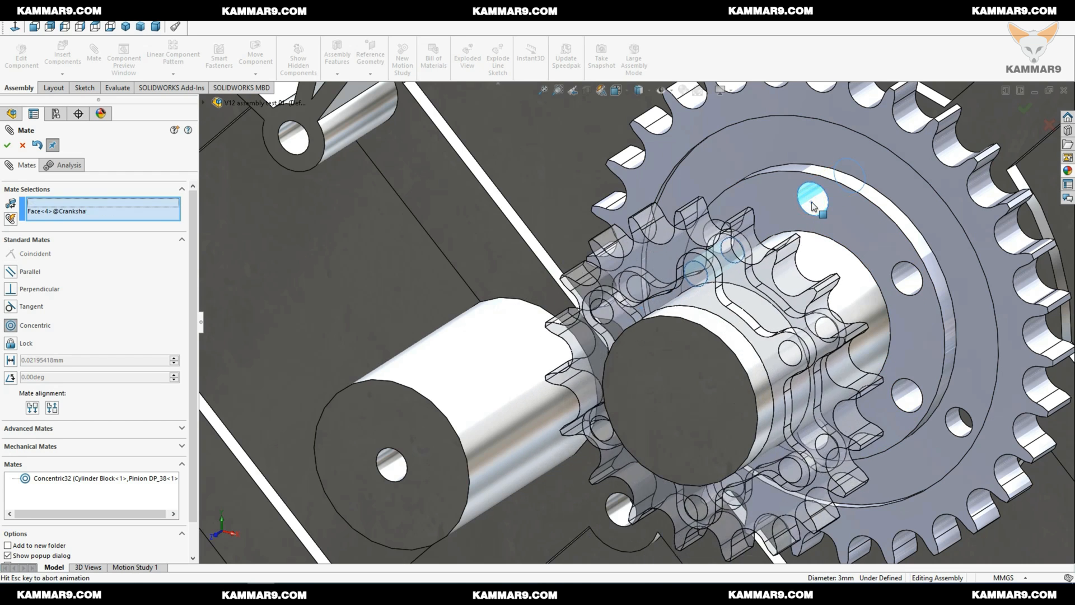
click(812, 199)
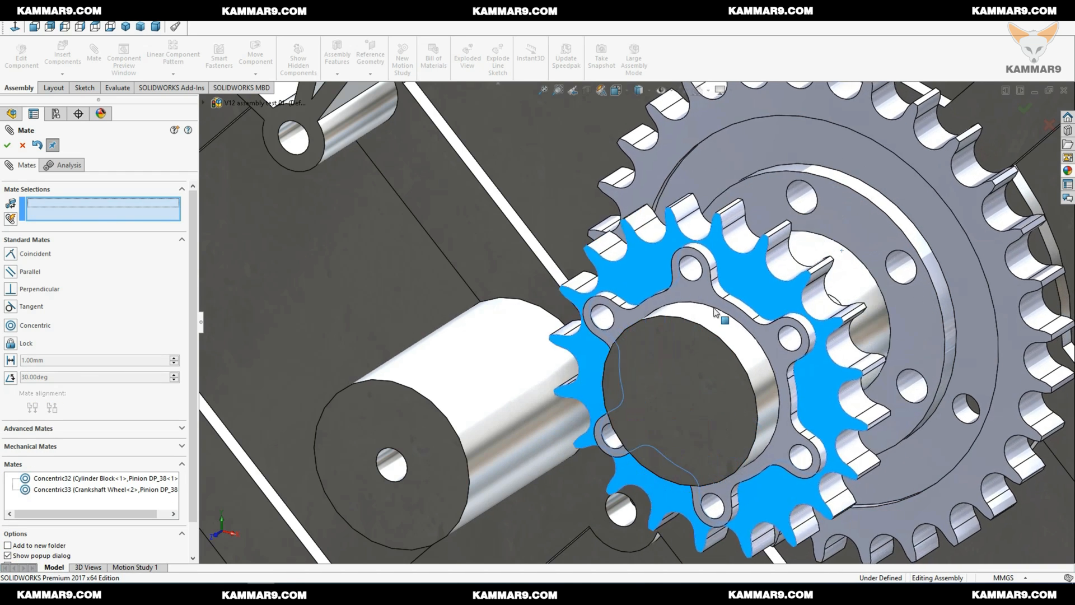
click(871, 329)
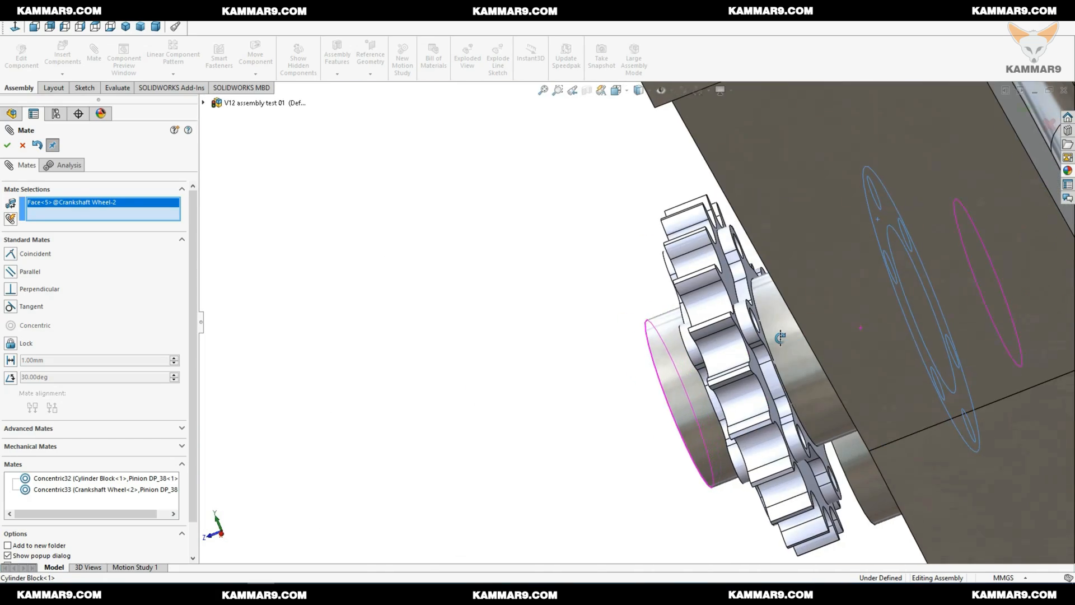
scroll(up, 3)
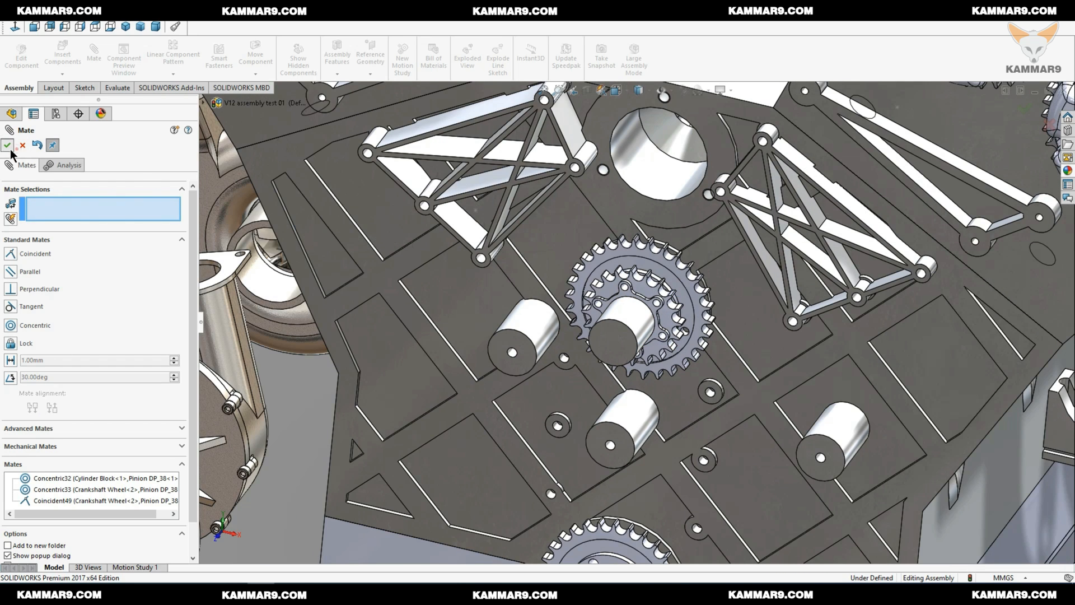
click(9, 144)
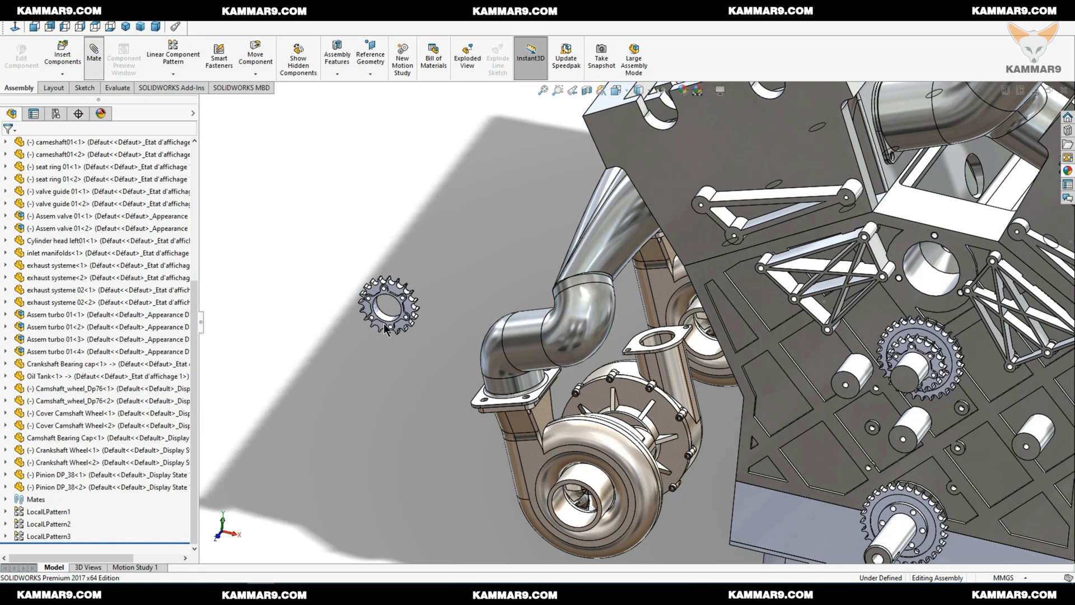
Step: Mate the second pinion concentric on the shaft and face-to-face with the first
click(93, 55)
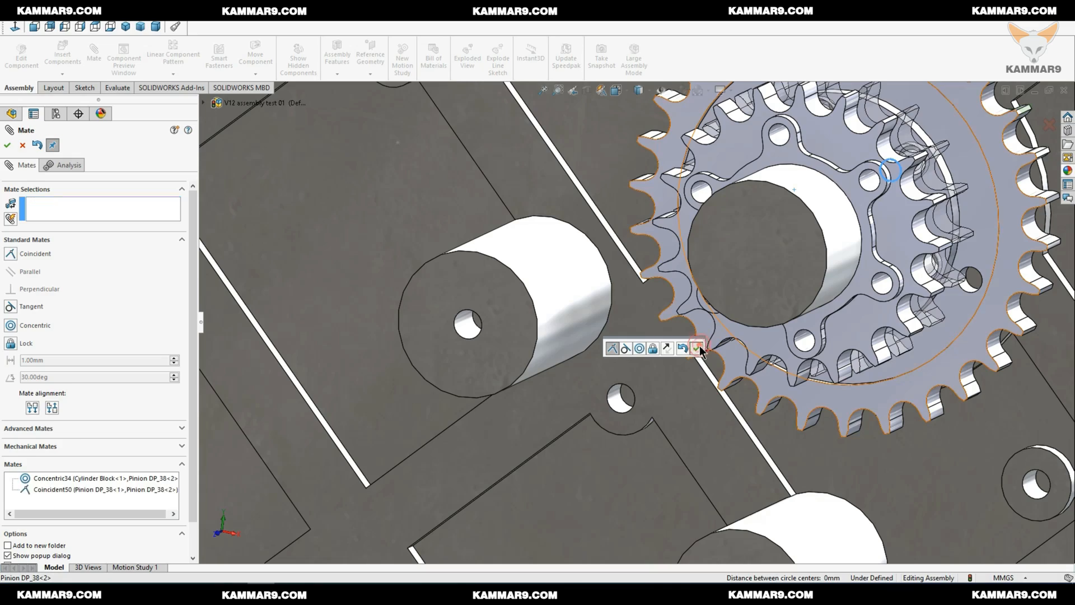
click(697, 348)
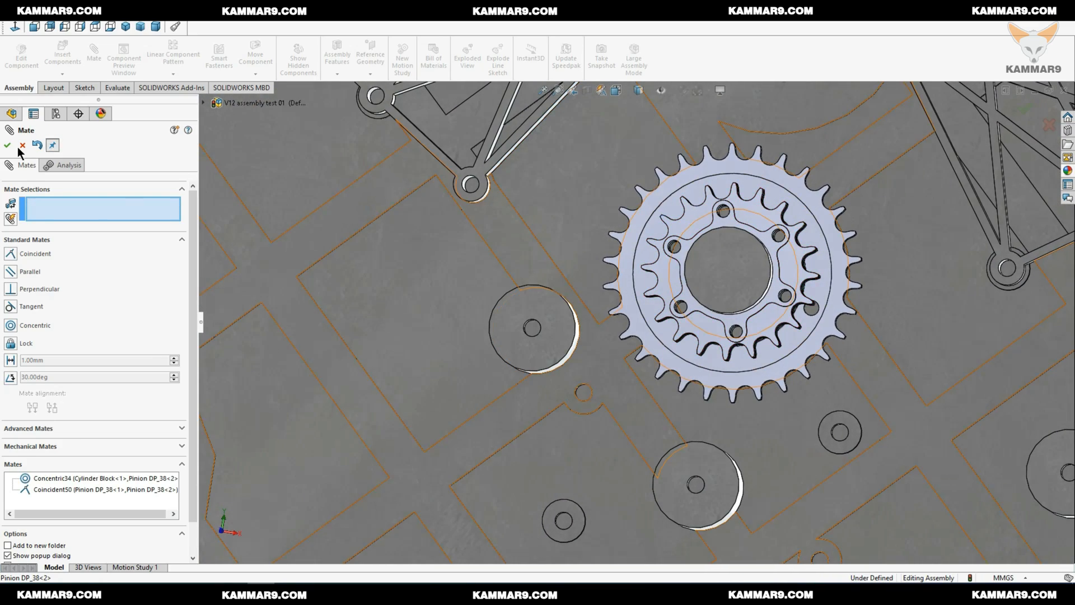
click(7, 145)
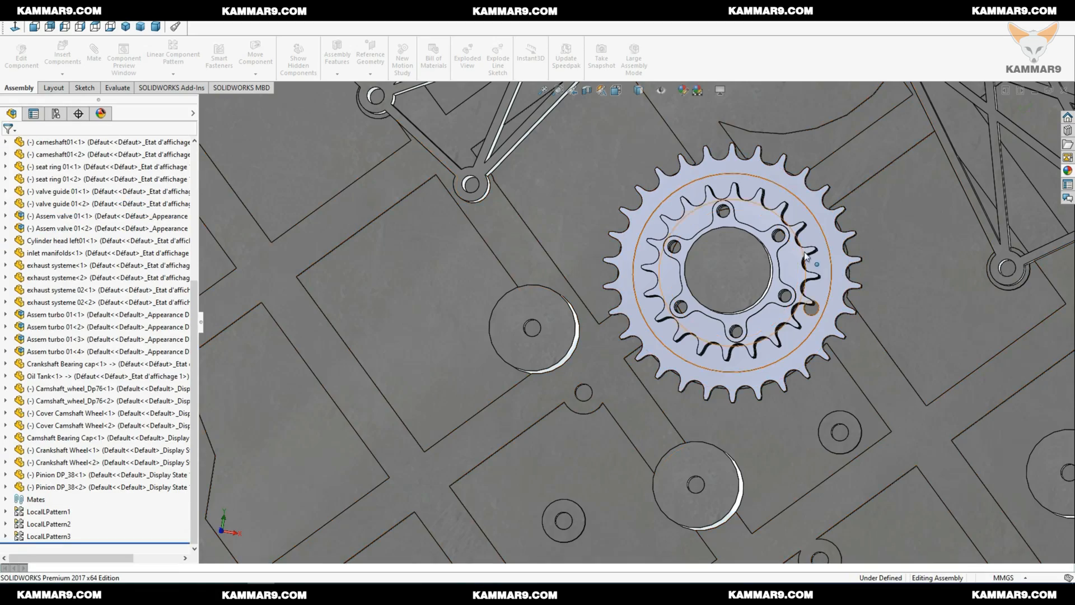